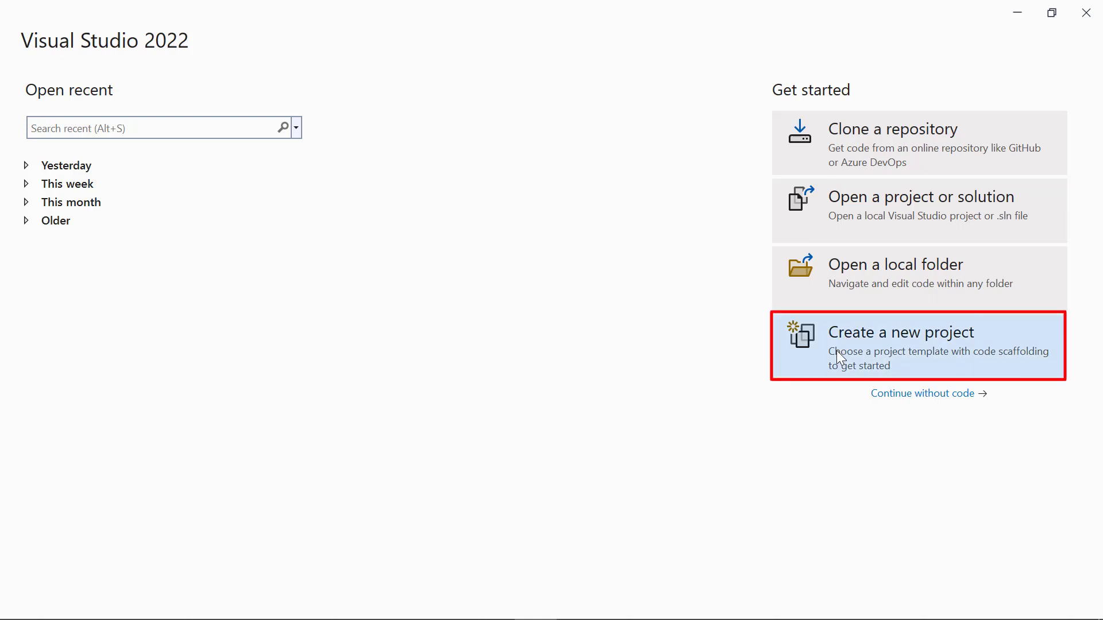
# Create a Blazor Server App project named BlazorRDLReportWriter, keeping .NET 6.0 as the framework.
pyautogui.click(914, 346)
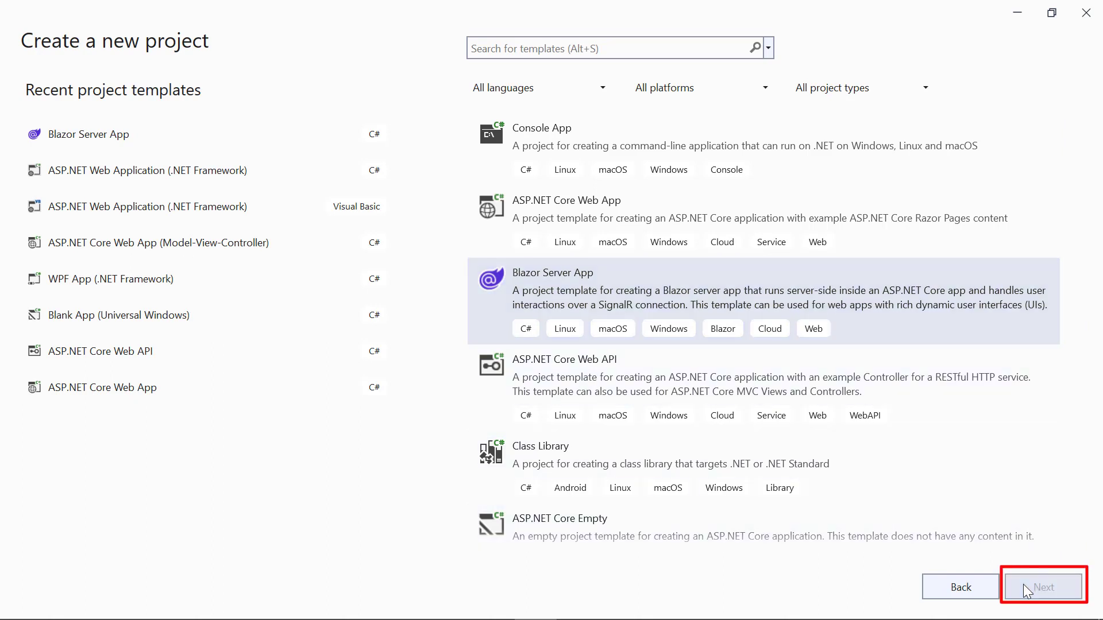
pyautogui.click(1043, 586)
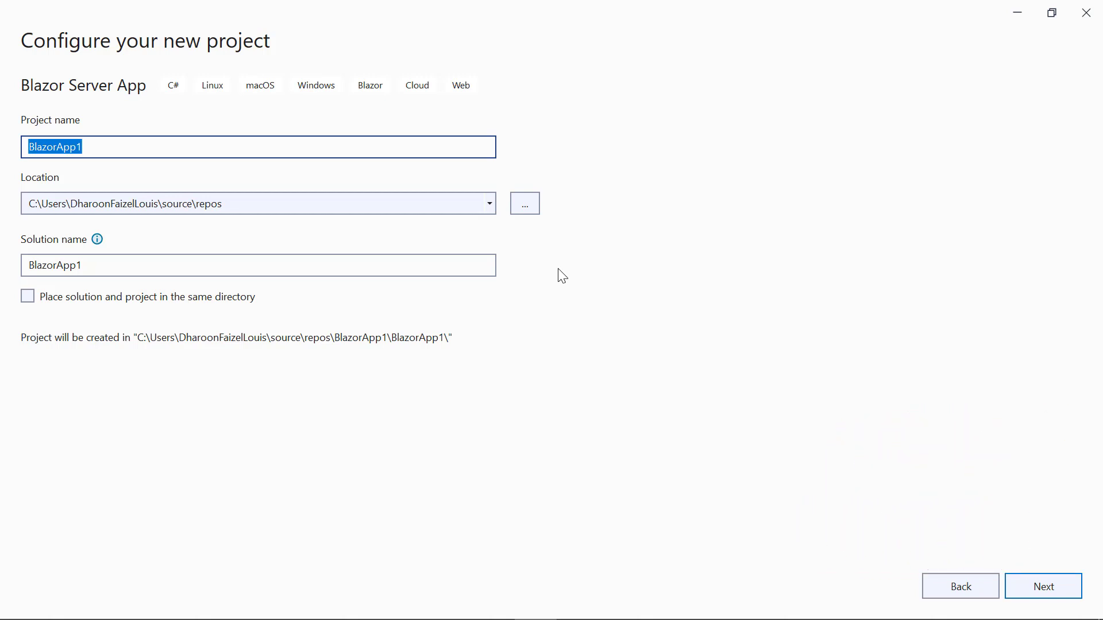
pyautogui.write('BlazorRDLReportW')
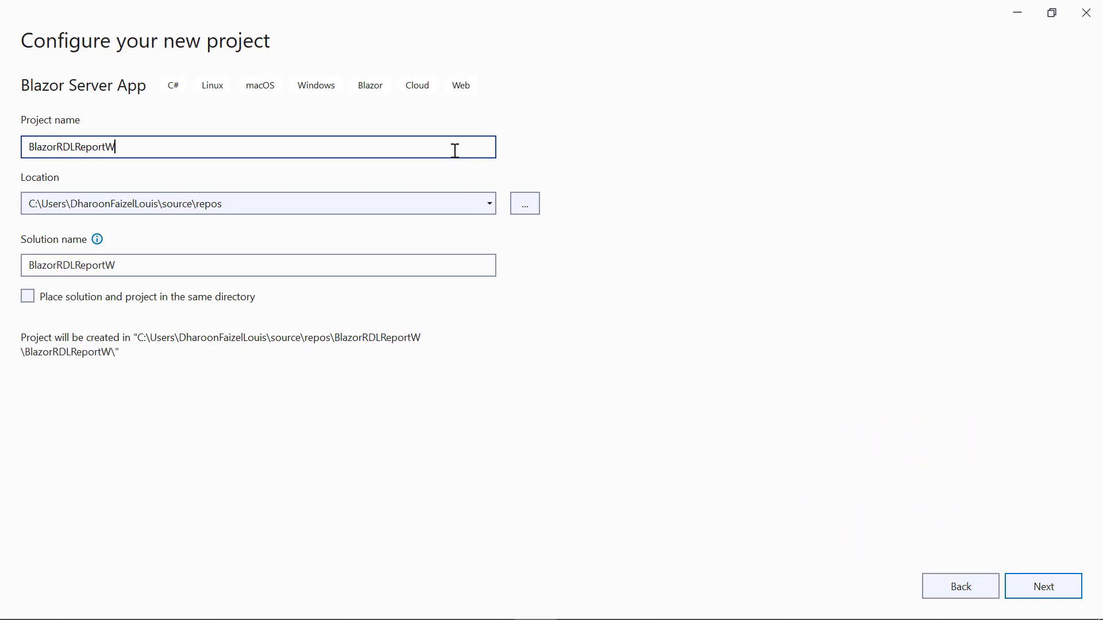
pyautogui.write('riter')
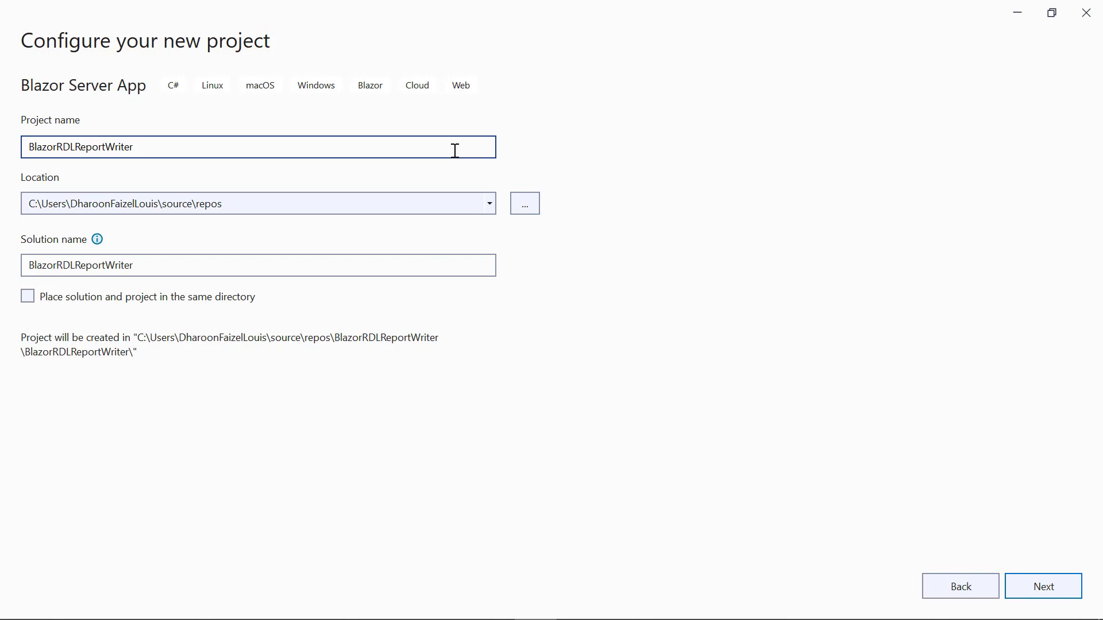
pyautogui.click(1043, 586)
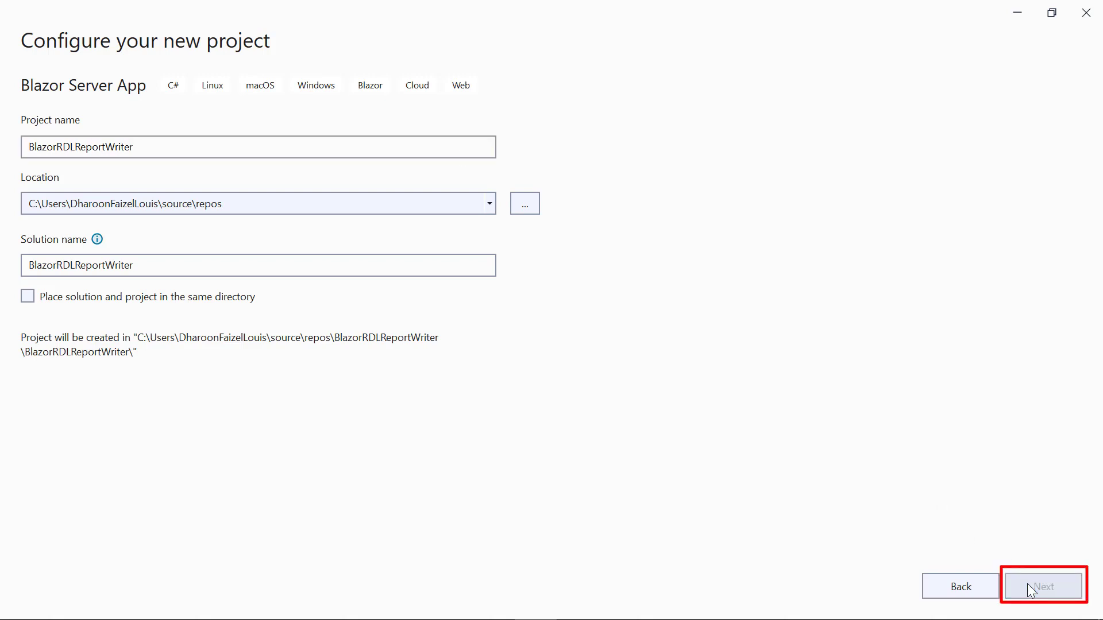
pyautogui.click(1042, 586)
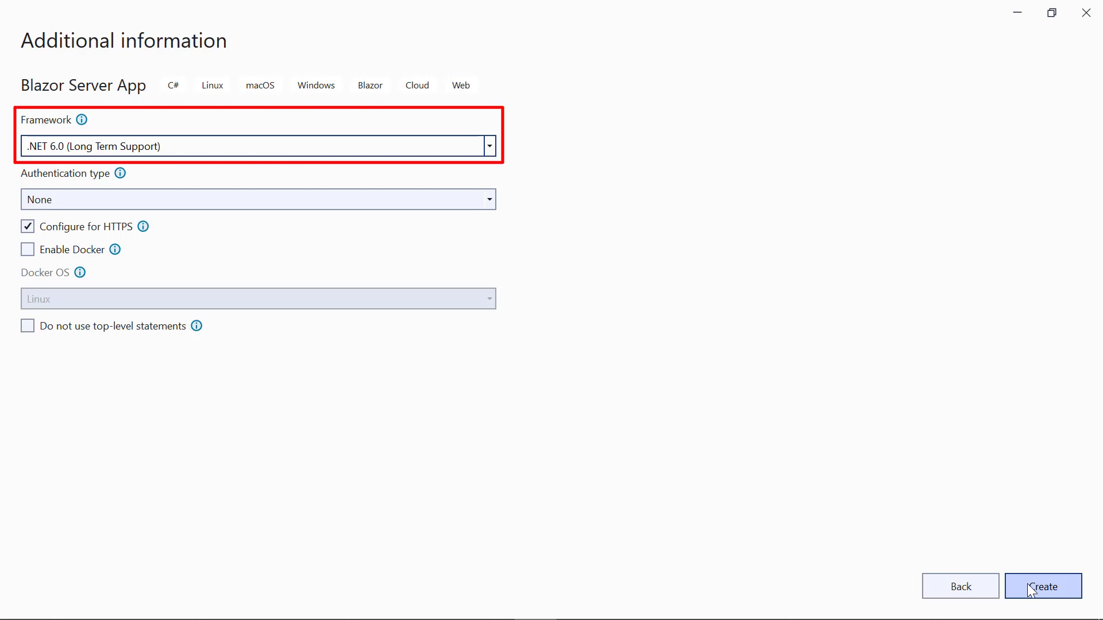
pyautogui.click(1042, 586)
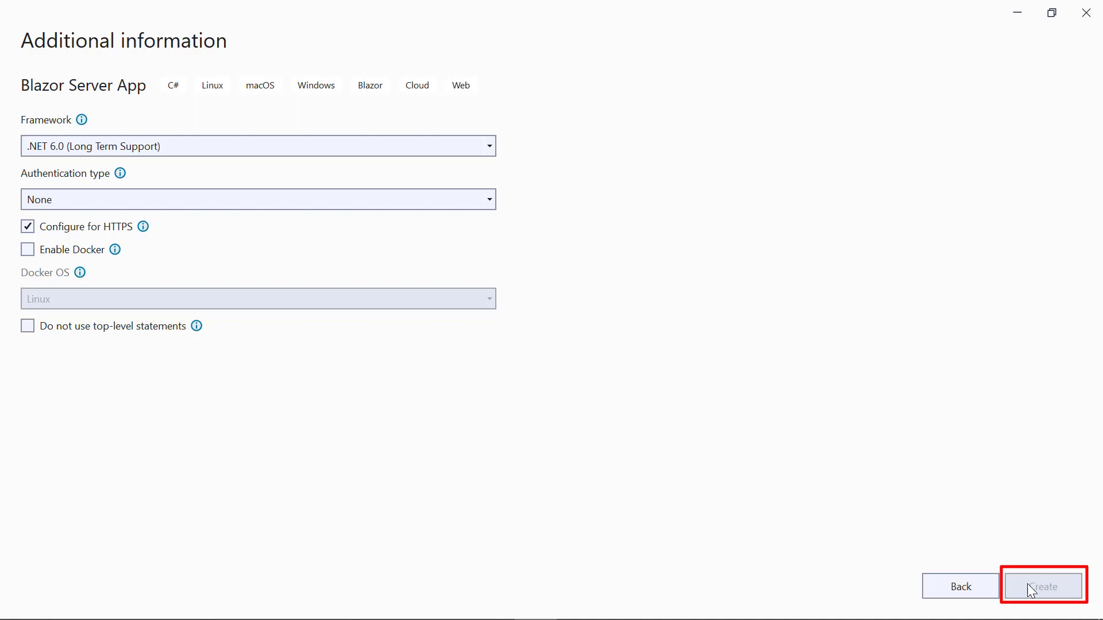
pyautogui.click(1043, 586)
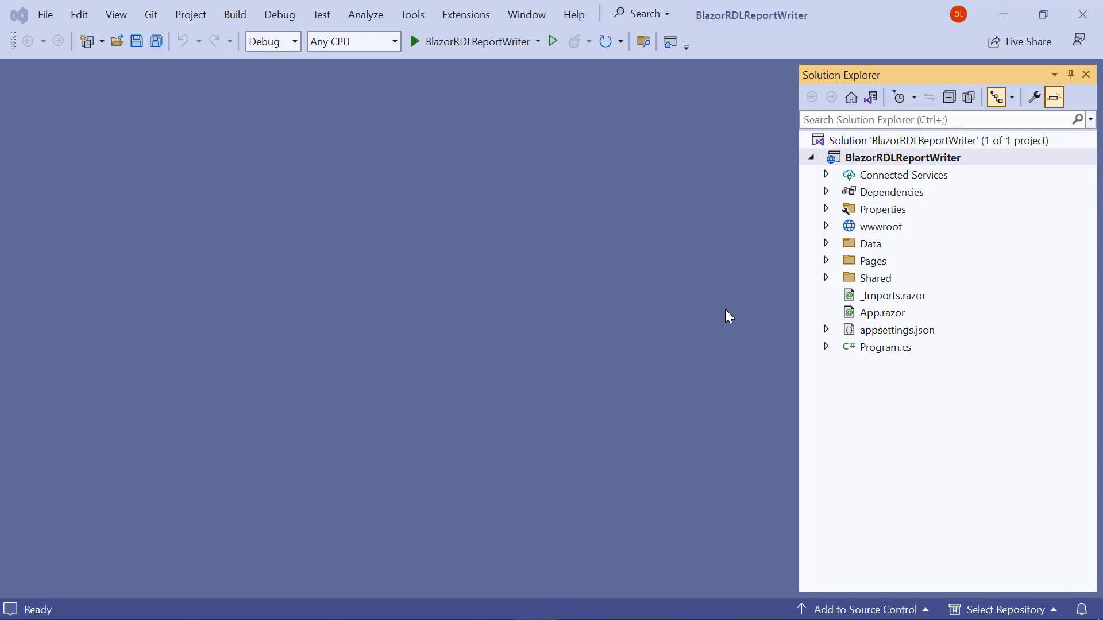
pyautogui.moveTo(769, 264)
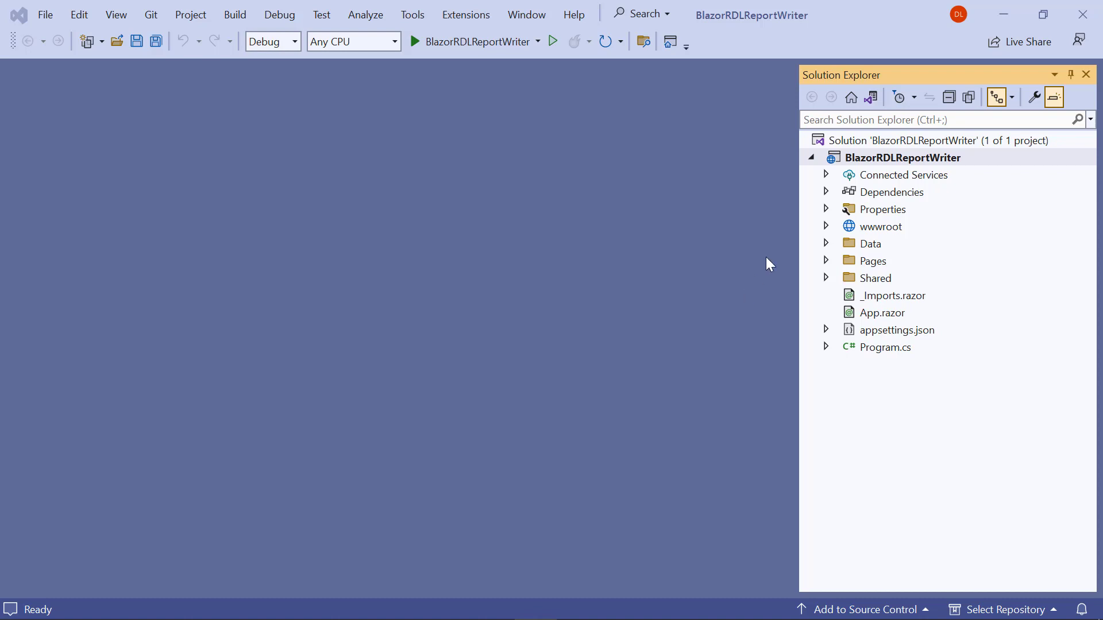
# Open the project's NuGet package manager and search Browse for BoldReports.Net.Core.
pyautogui.rightClick(903, 157)
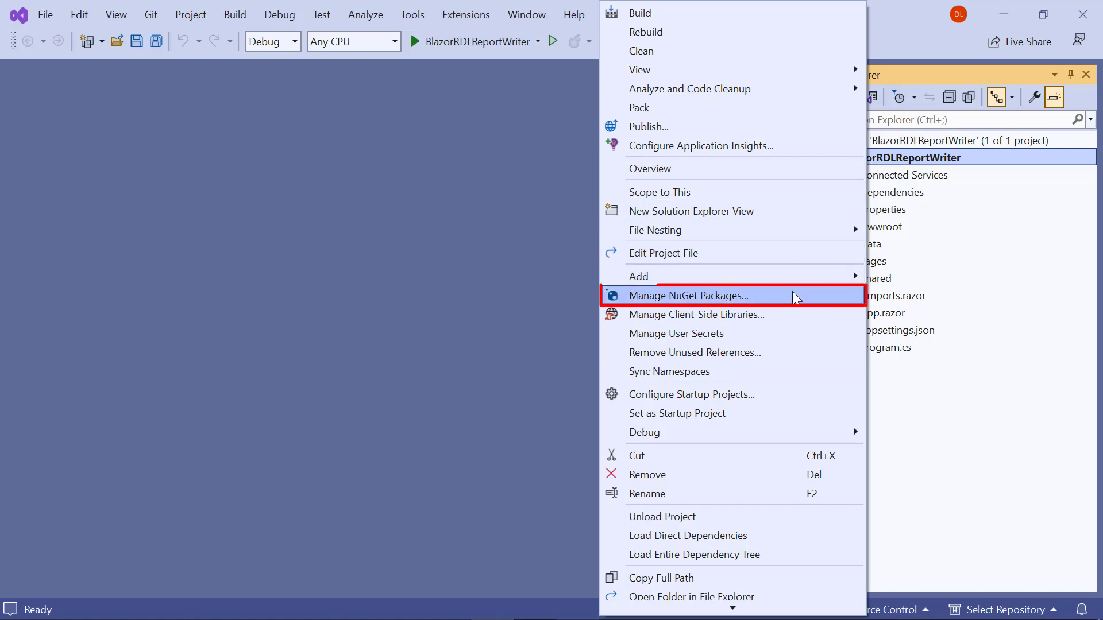
pyautogui.click(690, 295)
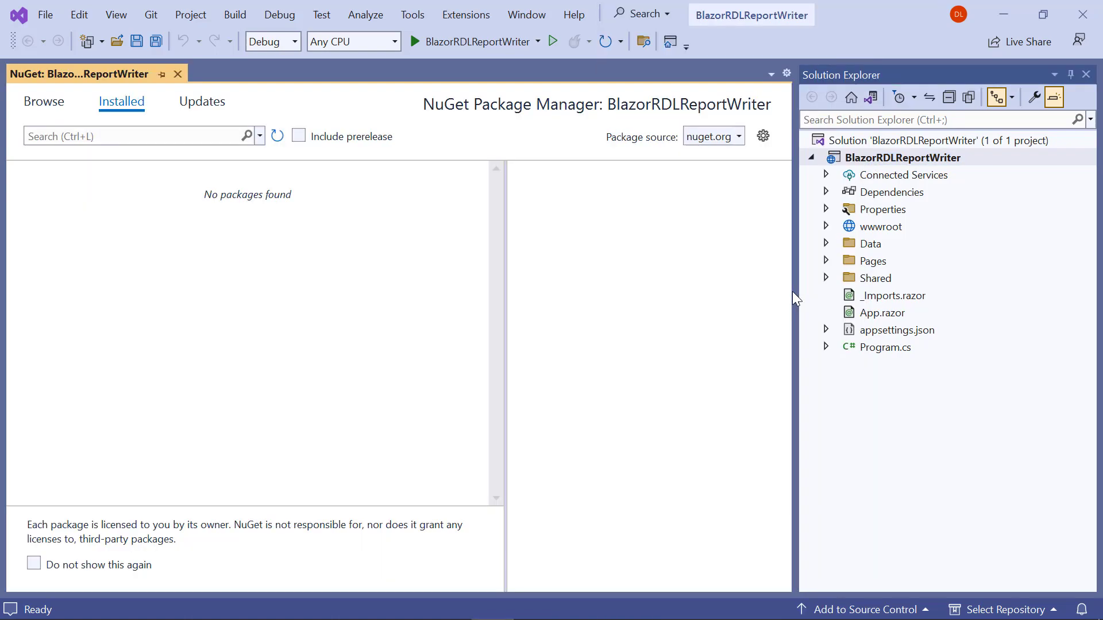
pyautogui.click(44, 101)
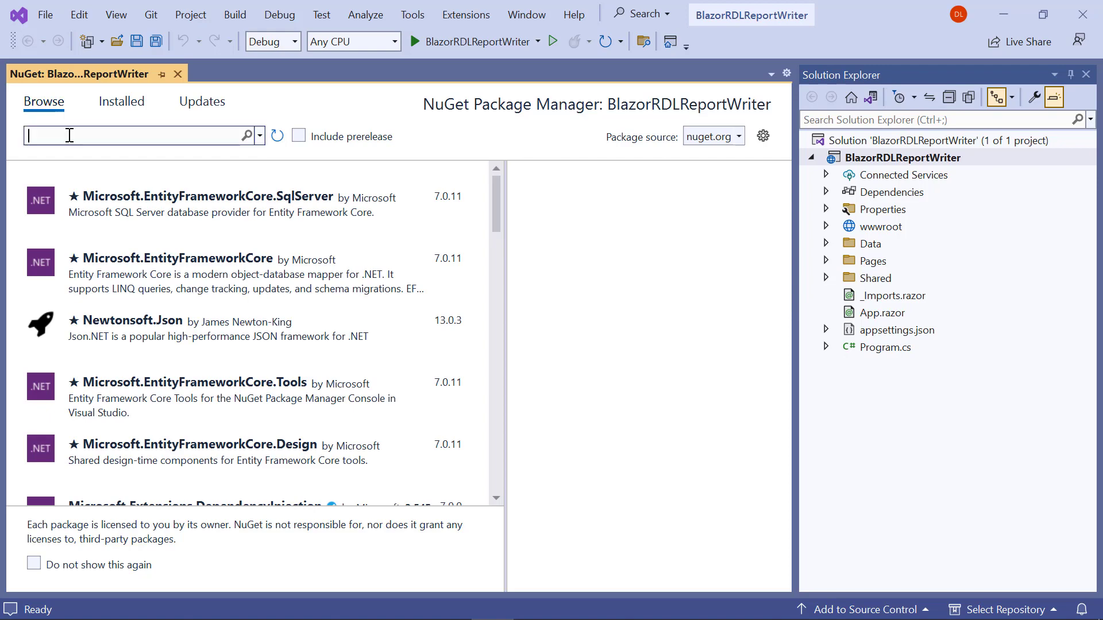
pyautogui.write('BoldReports.Net.Core')
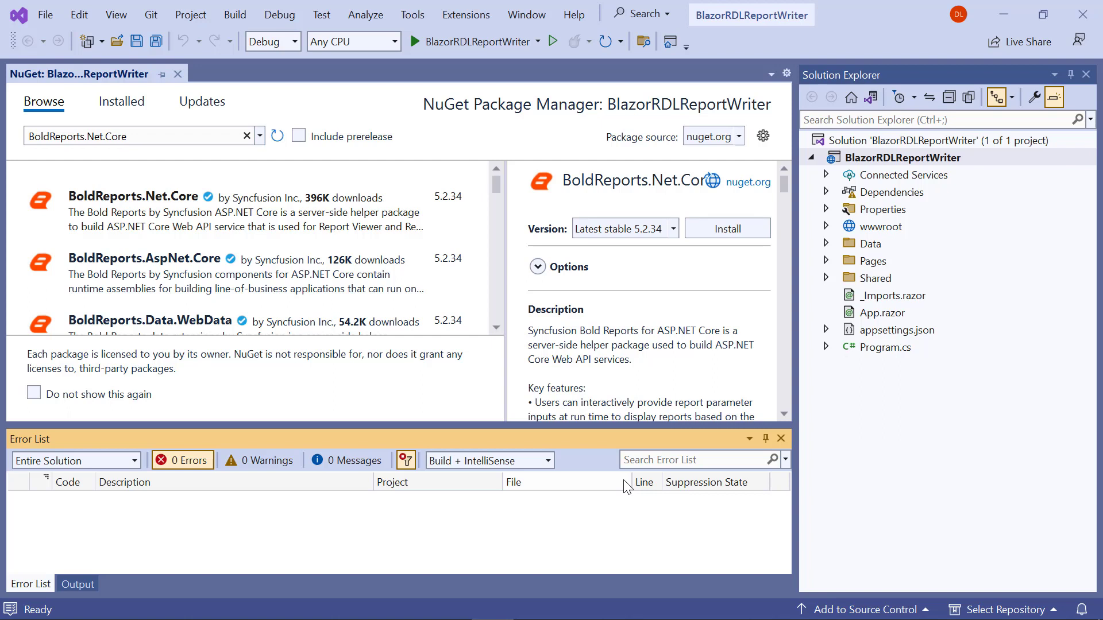
pyautogui.rightClick(880, 226)
pyautogui.write('Resources')
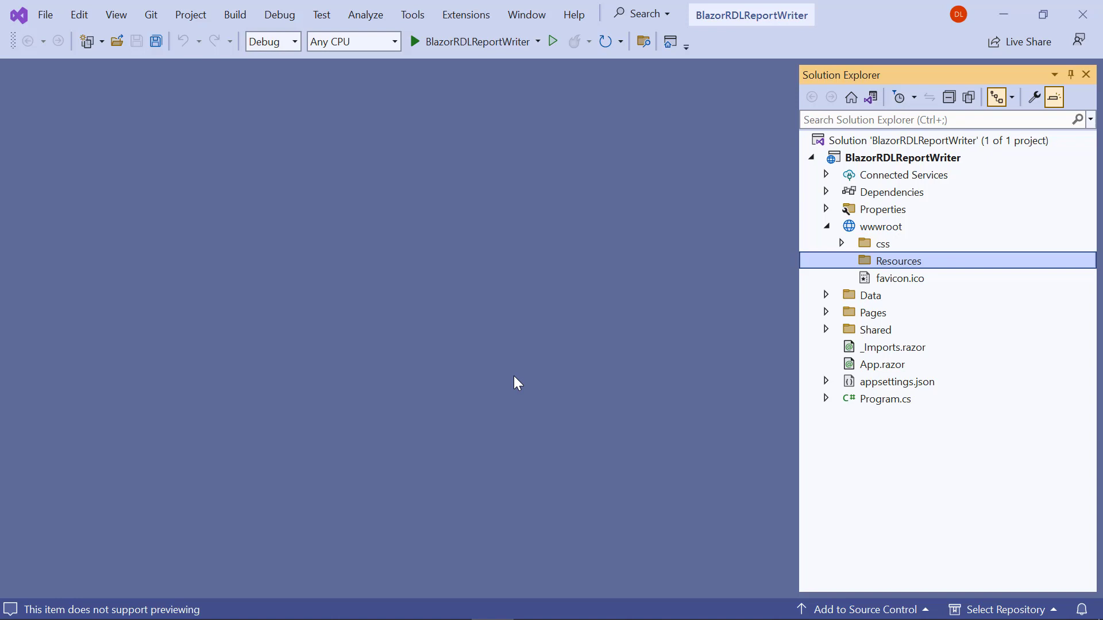
# Add sales-order-detail.rdl under wwwroot/Resources and create the BoldReportWriterController class.
pyautogui.rightClick(899, 261)
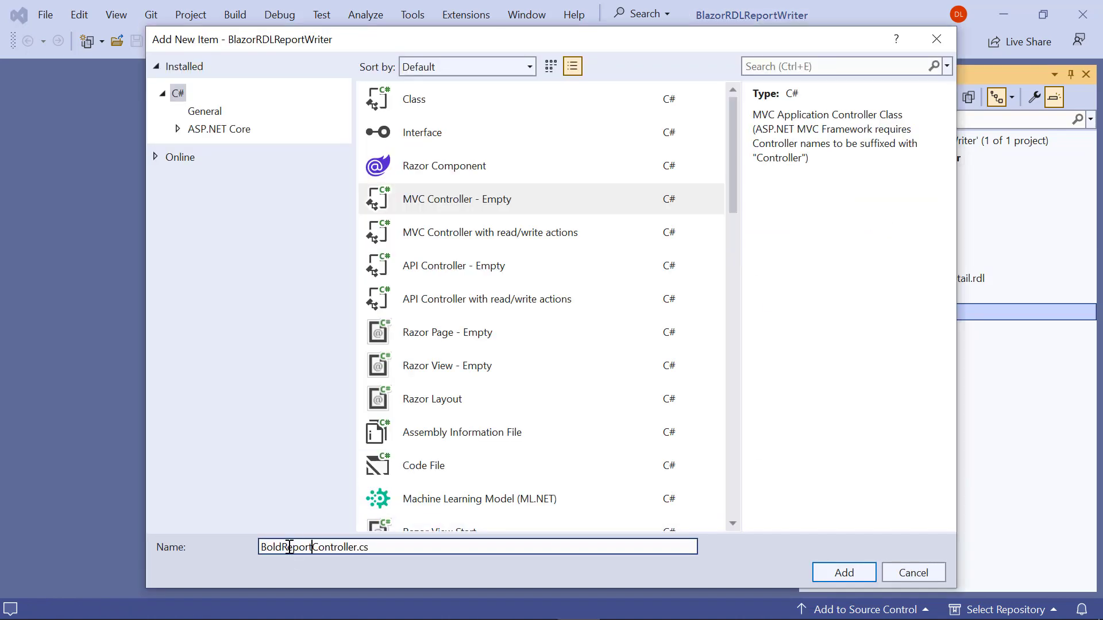
pyautogui.click(843, 572)
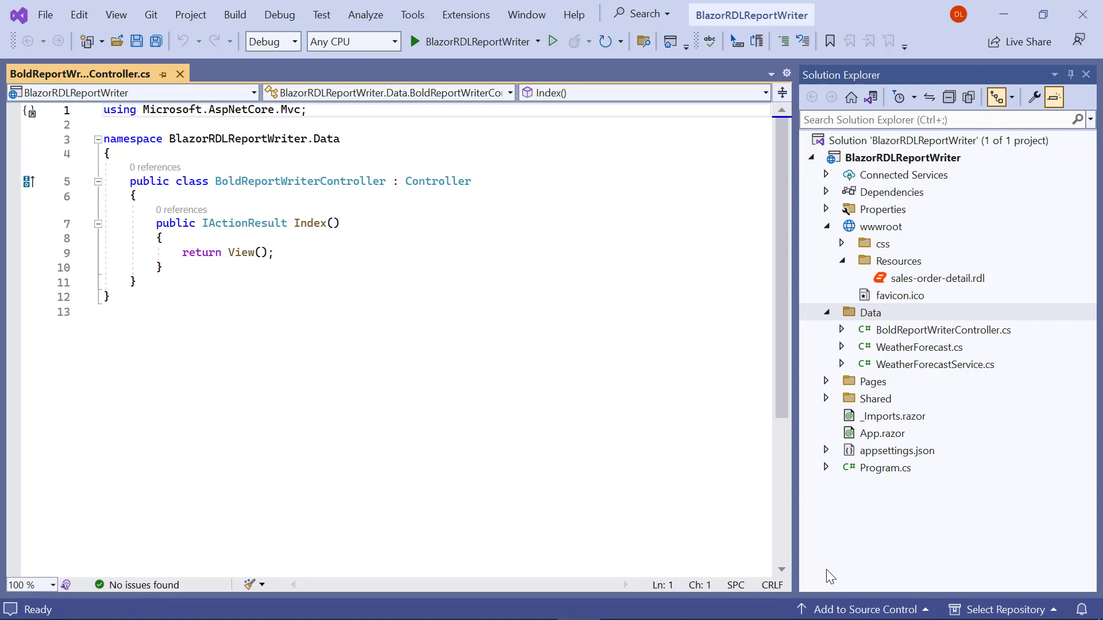
# Add using directives and the [Route("api/{controller}/{action}/{id?}")] attribute to the controller.
pyautogui.write('using Syste,')
pyautogui.write('using BoldReports.W')
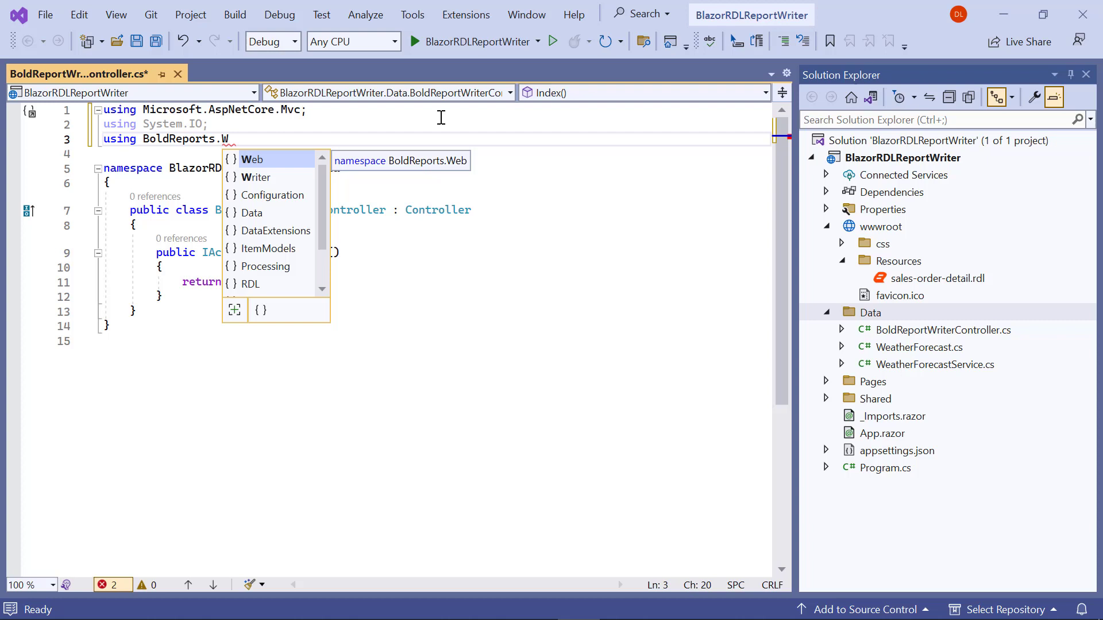
pyautogui.write('riter;')
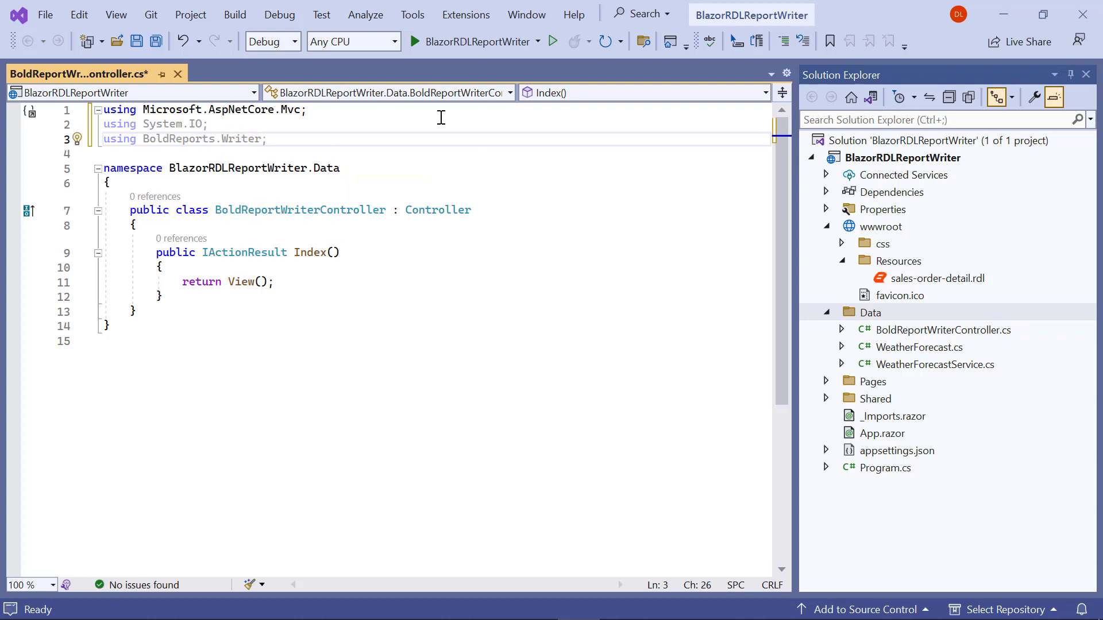
pyautogui.write('[Route("")]')
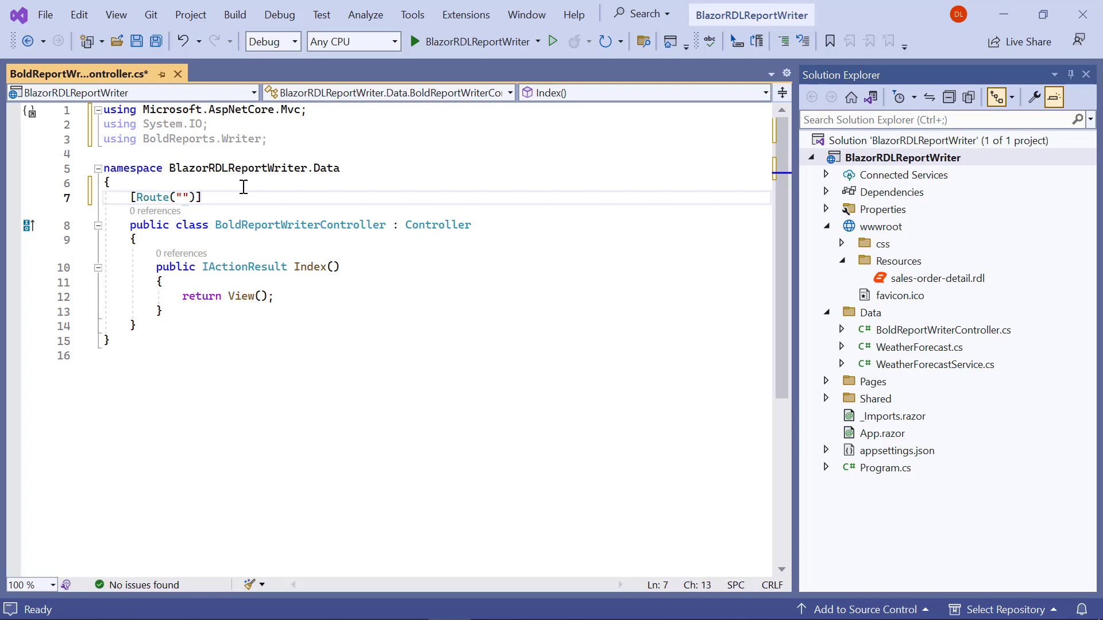
pyautogui.write('api/{controller}/{action}')
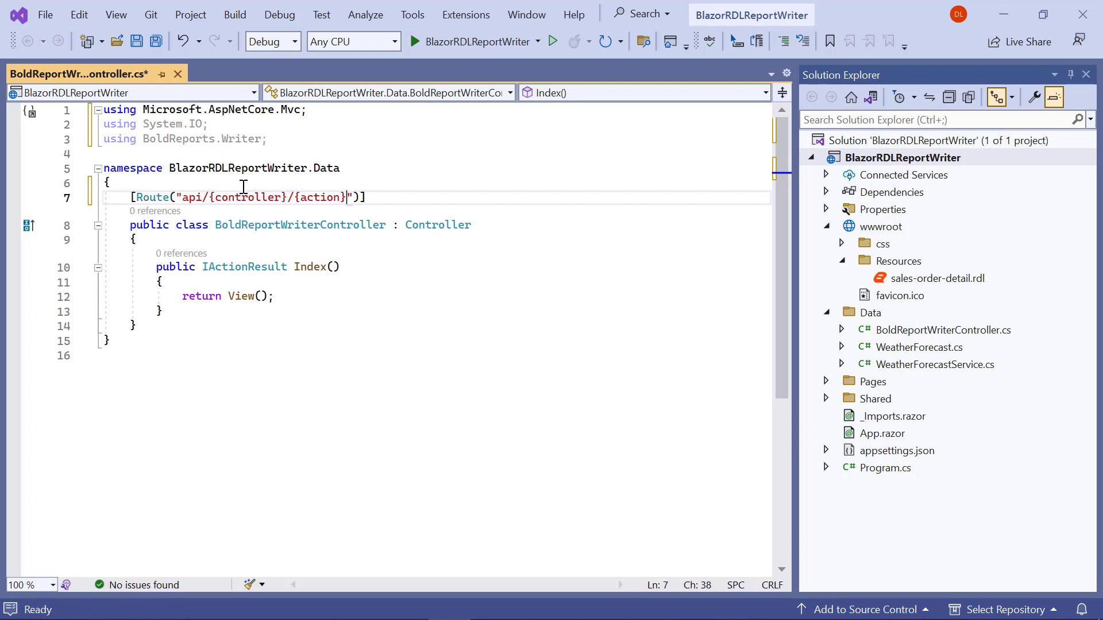
pyautogui.write('/{id?}')
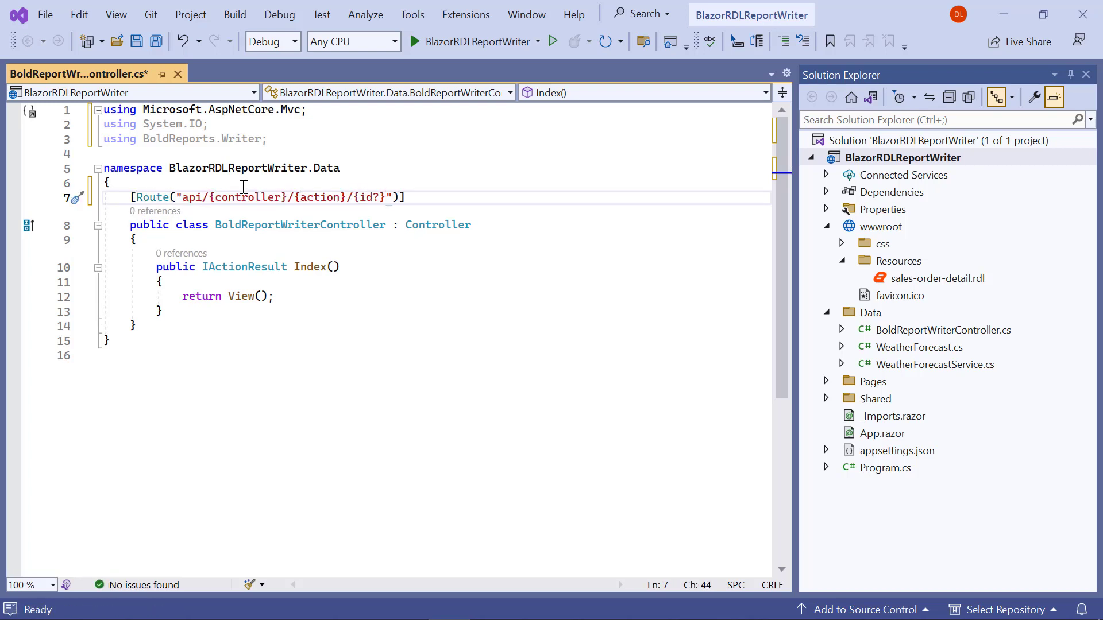
# Declare a private IWebHostEnvironment _hostingEnvironment field and a constructor that assigns it.
pyautogui.write('private')
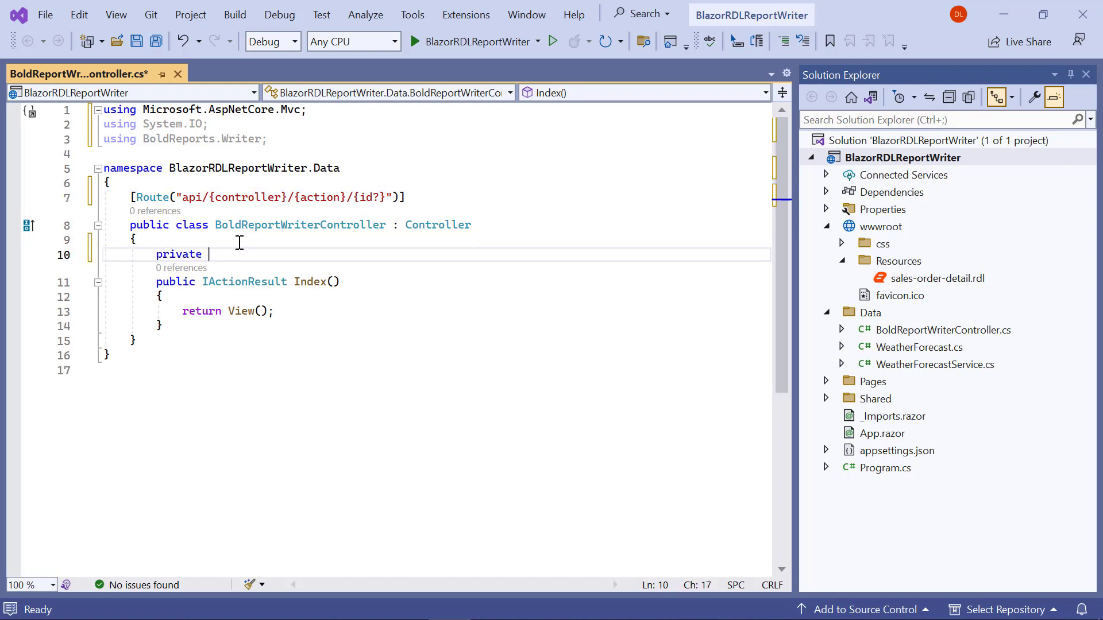
pyautogui.write('Microsoft.AspNetCore.Hosting')
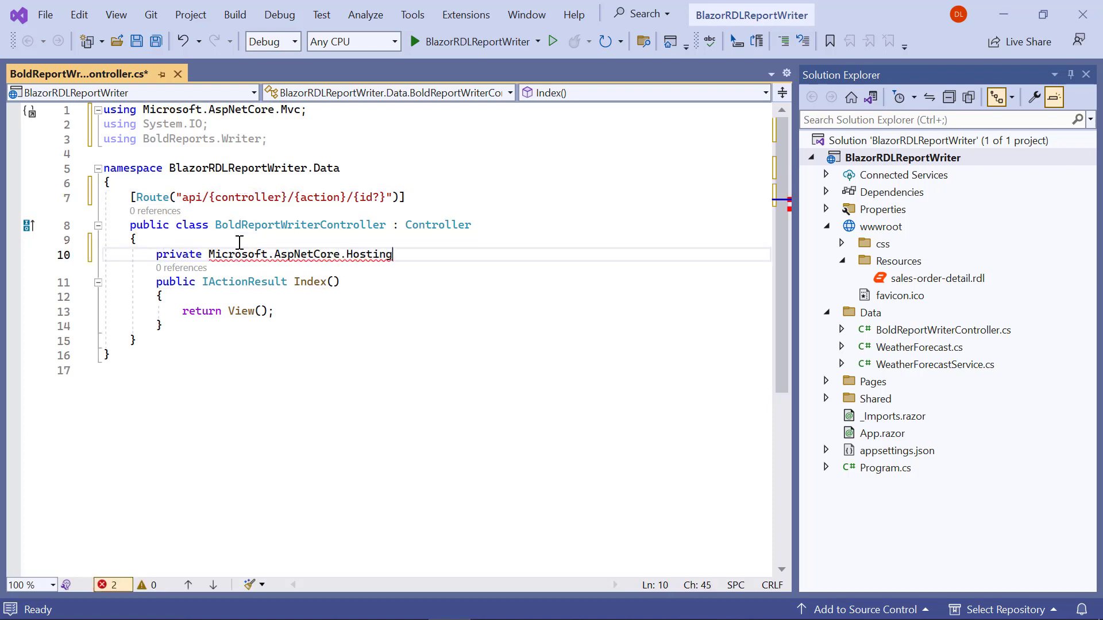
pyautogui.write('.IWebHostEnvironment _hostingEnvironment;')
pyautogui.write('p')
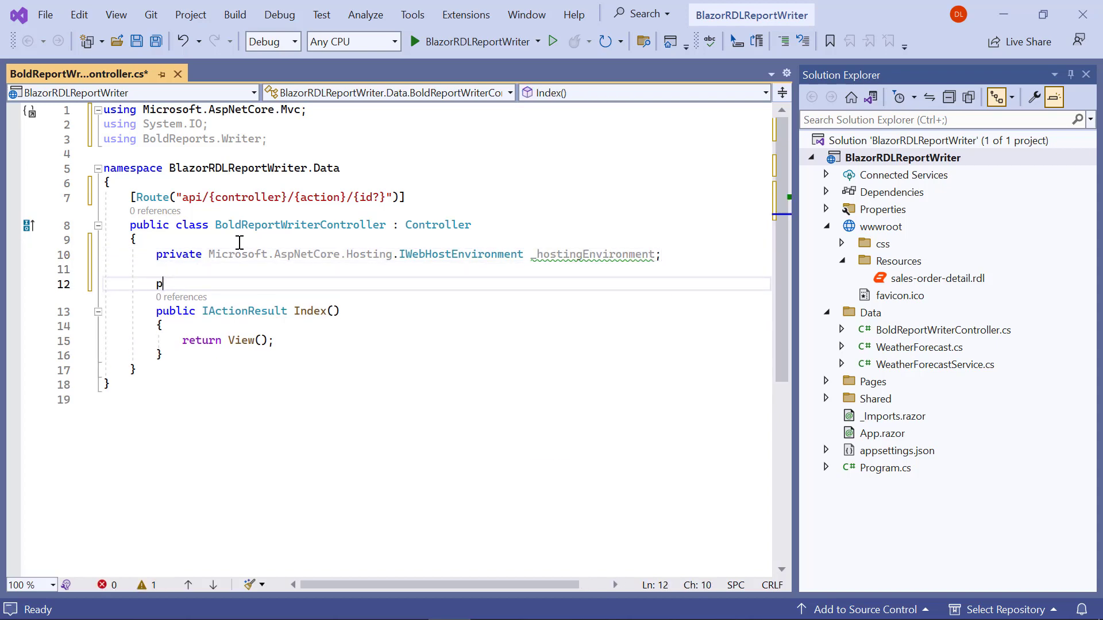
pyautogui.write('ublic BoldReportWriterController(Microsoft.AspNetCore.Hosting.IWebHostEnvironment hostingEnvi')
pyautogui.write('_hostingEnvironment = hostingEnvironment;')
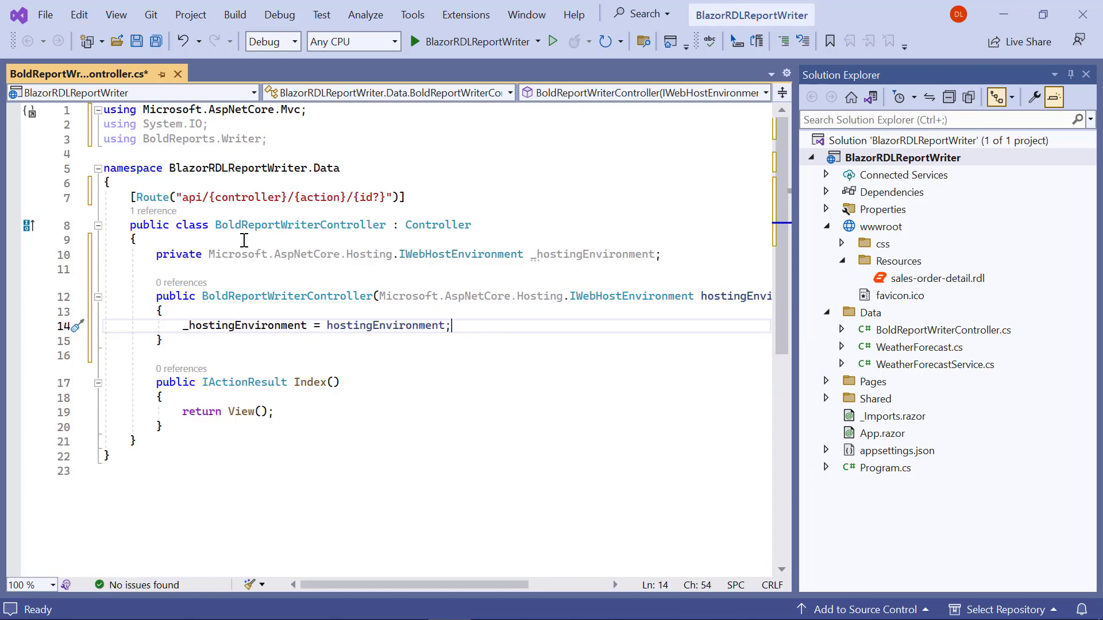
pyautogui.moveTo(232, 295)
pyautogui.write('public IActionResult Export(string writerFormat')
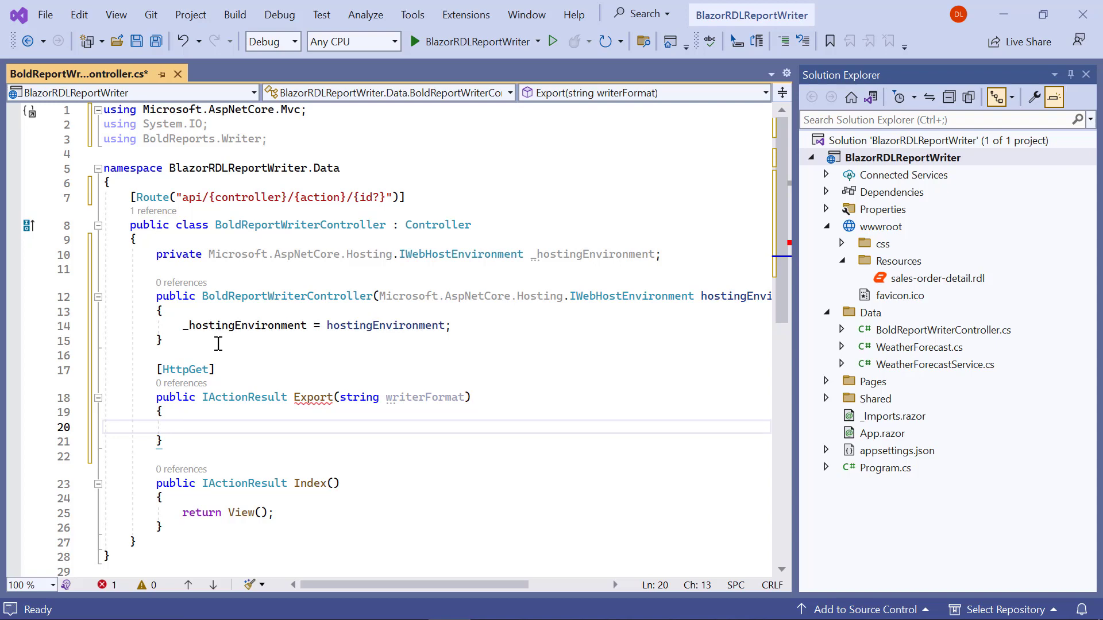
# Build reportPath to Resources/sales-order-detail.rdl under WebRootPath and open it in a FileStream.
pyautogui.write('string reportPath =')
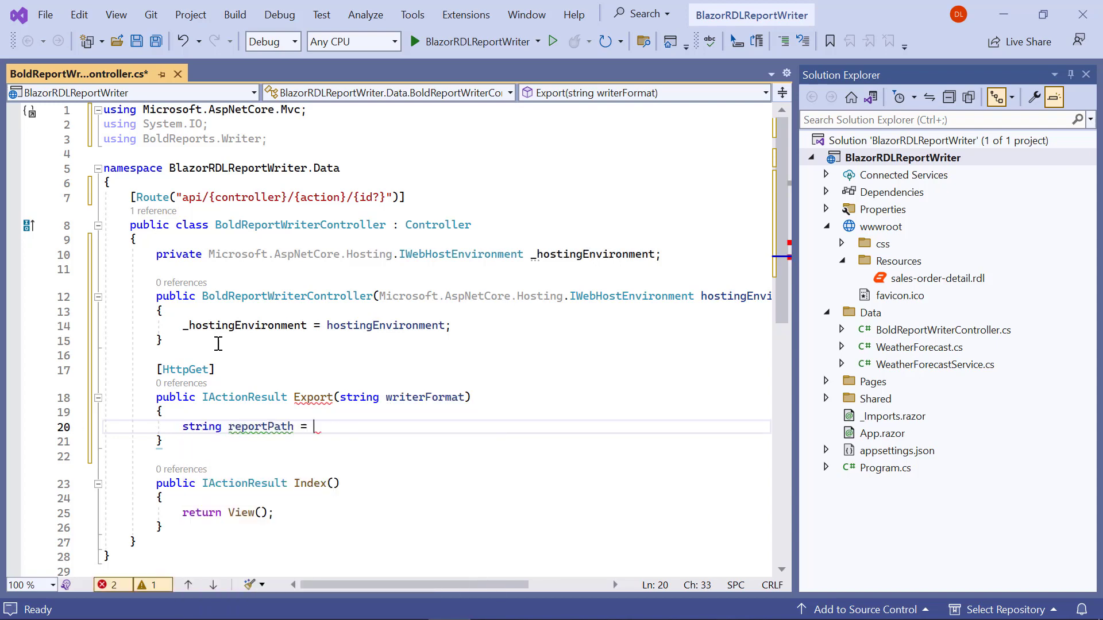
pyautogui.write('Path.Combine(_hosti')
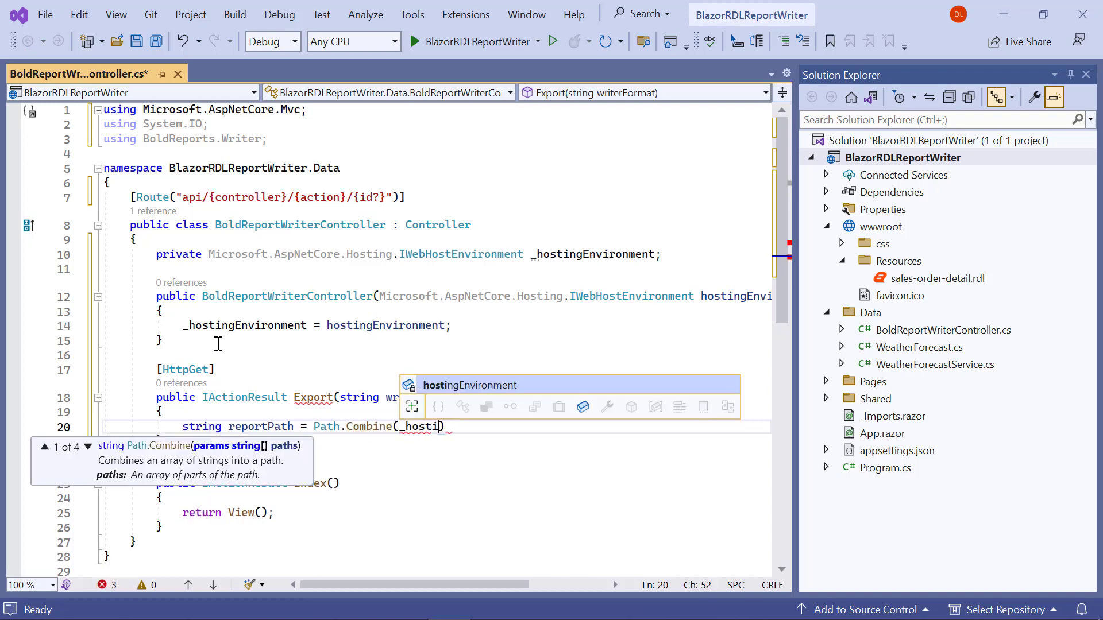
pyautogui.write('ngEnvironment.WebRootPath, "Resources/"')
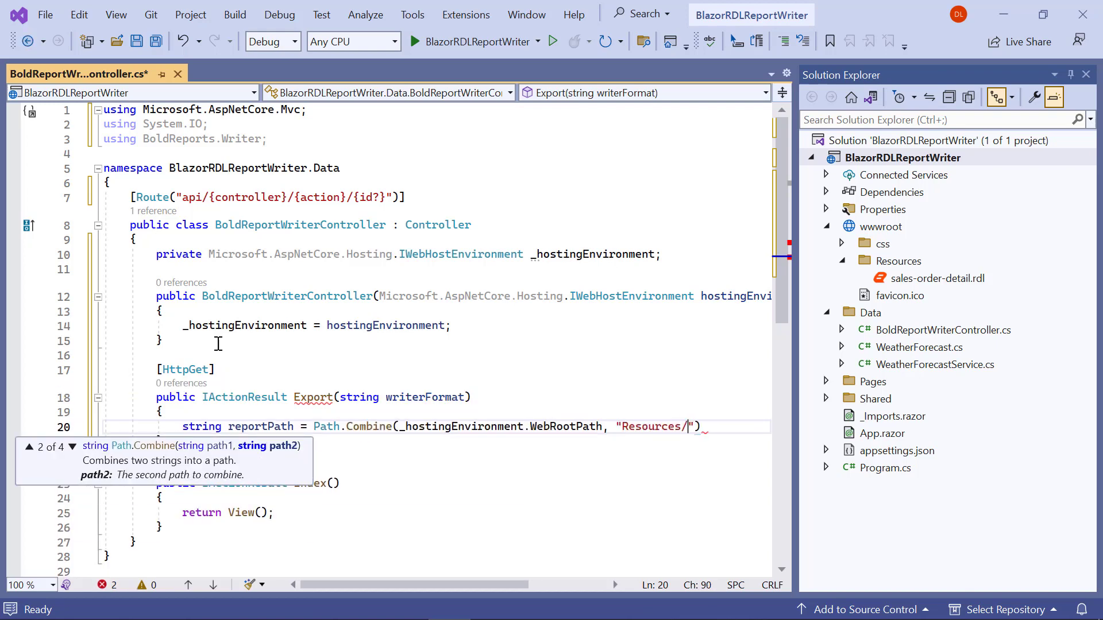
pyautogui.write('sales-order-detail.rdl')
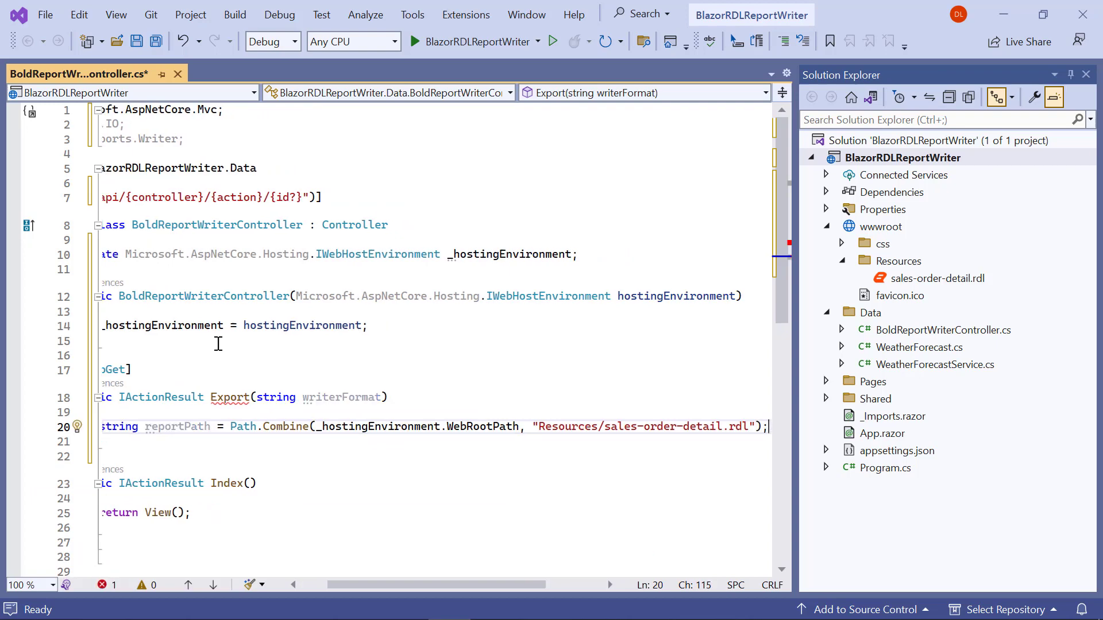
pyautogui.write('FileStream fileStream = new F')
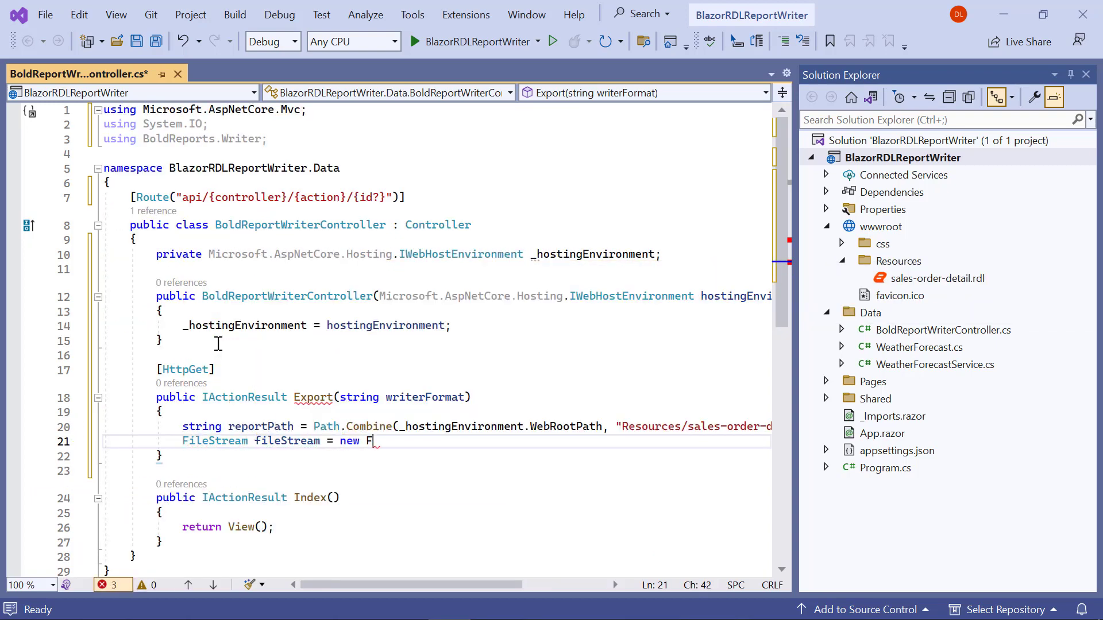
pyautogui.write('ileStream(reportPath, FileMode.Open, FileAccess.Read);')
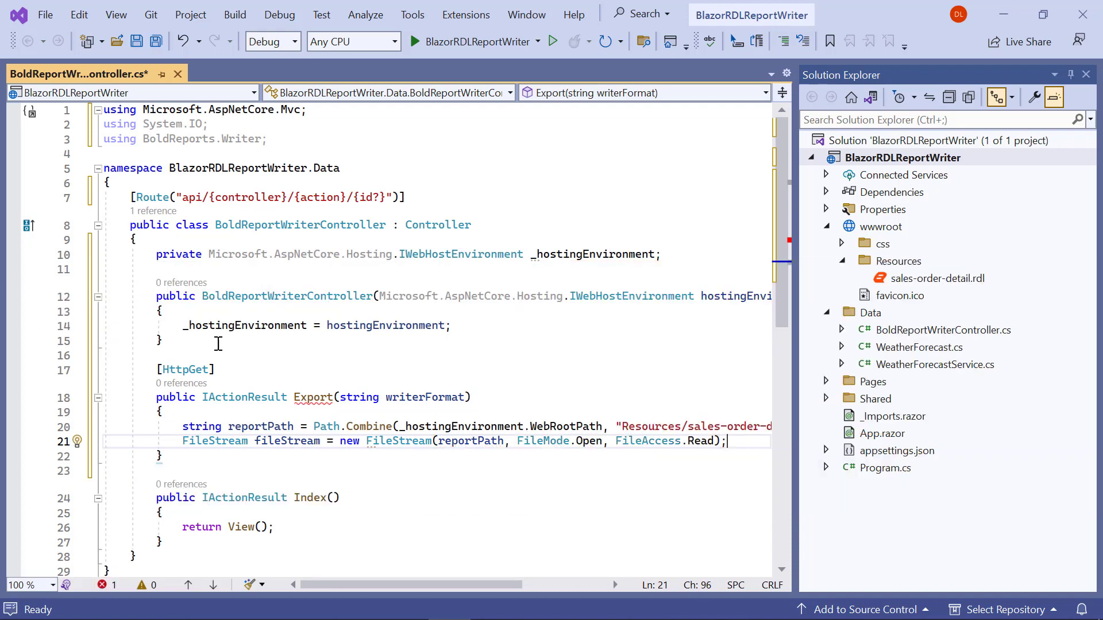
# Copy the file into a MemoryStream, reset Position, close the file, and create a ReportWriter.
pyautogui.write('MemoryStream reportStrea')
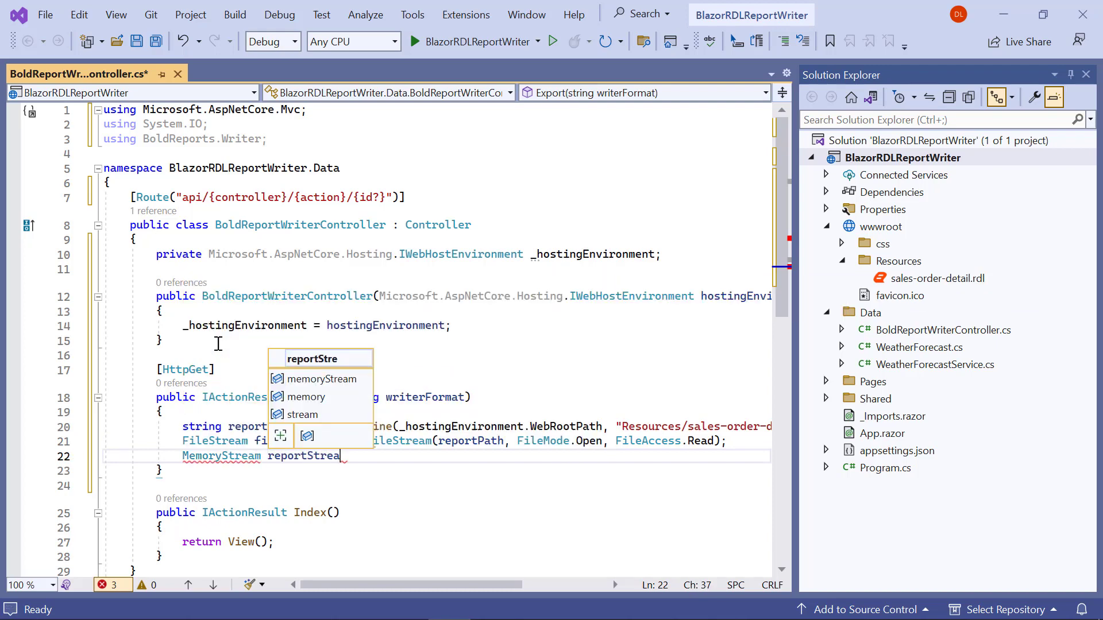
pyautogui.write('= new MemoryStream();')
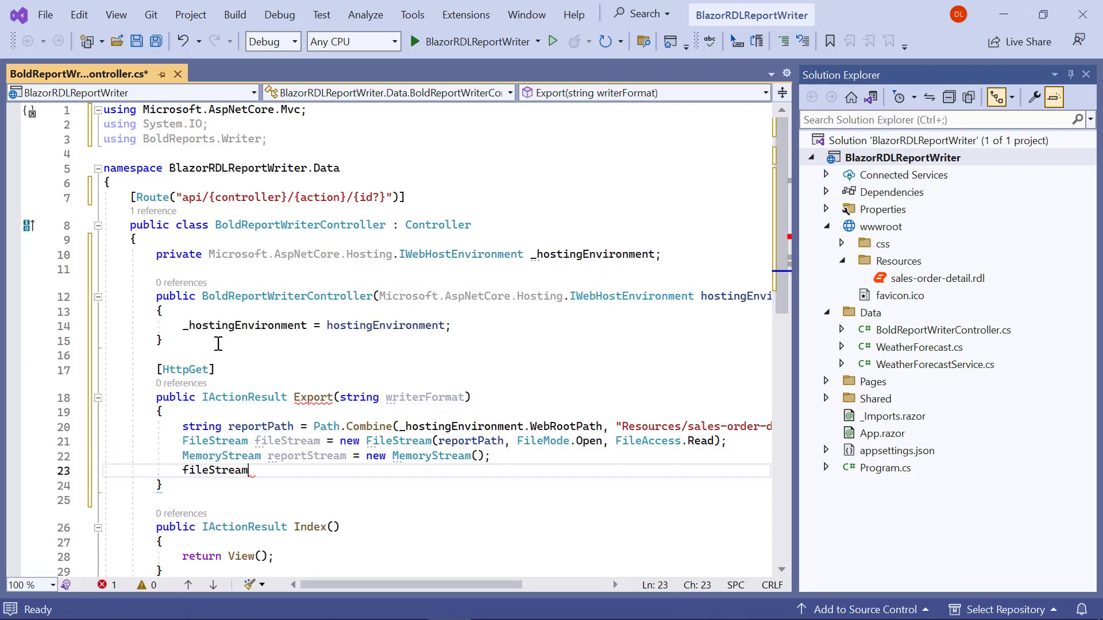
pyautogui.write('.CopyTo(reportStream);')
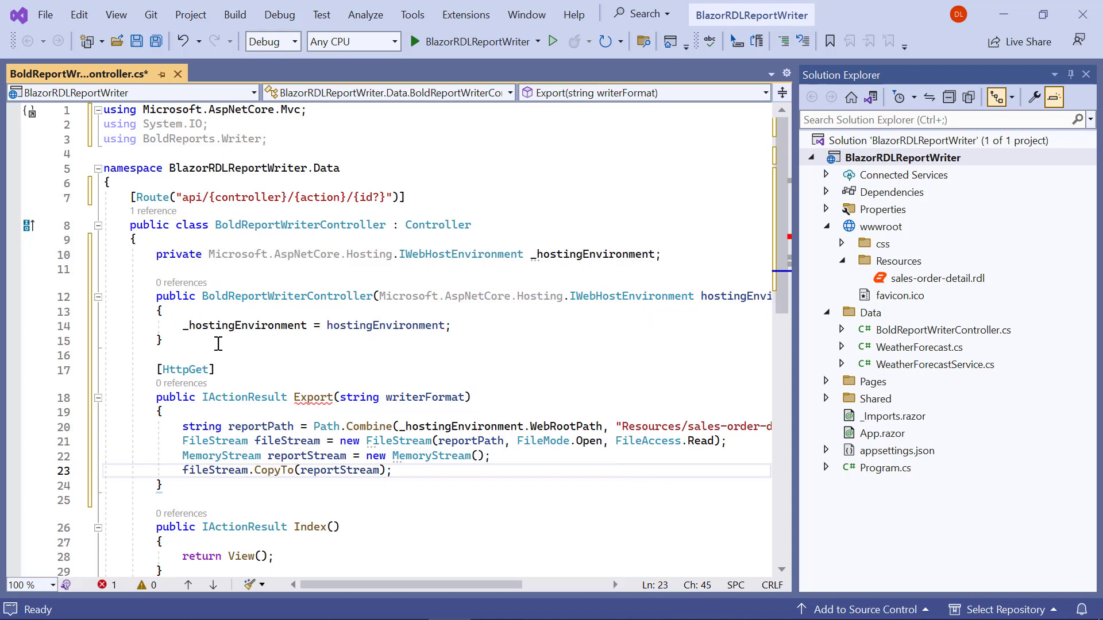
pyautogui.write('reportStream.Position = 0;')
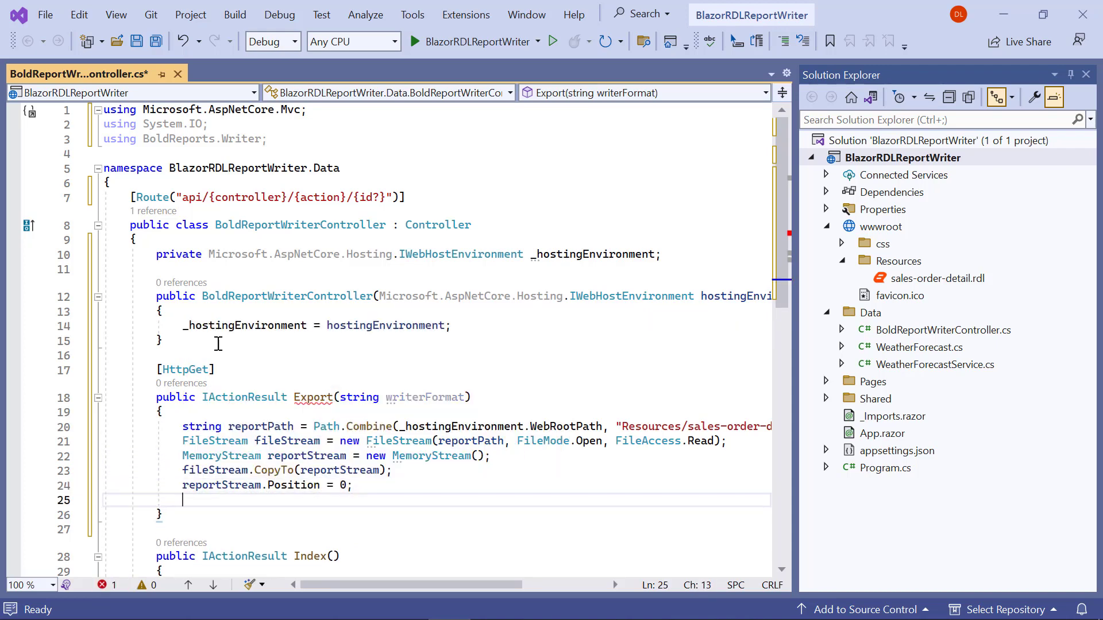
pyautogui.write('fileStream.Close();')
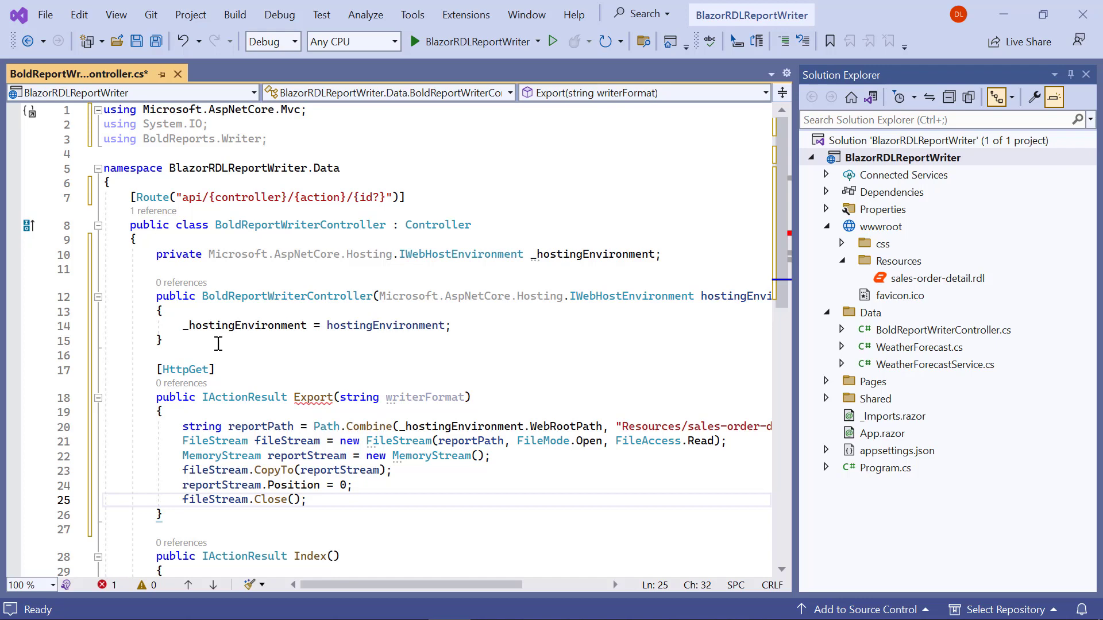
pyautogui.write('ReportWriter writer = new ReportWriter(reportStream);')
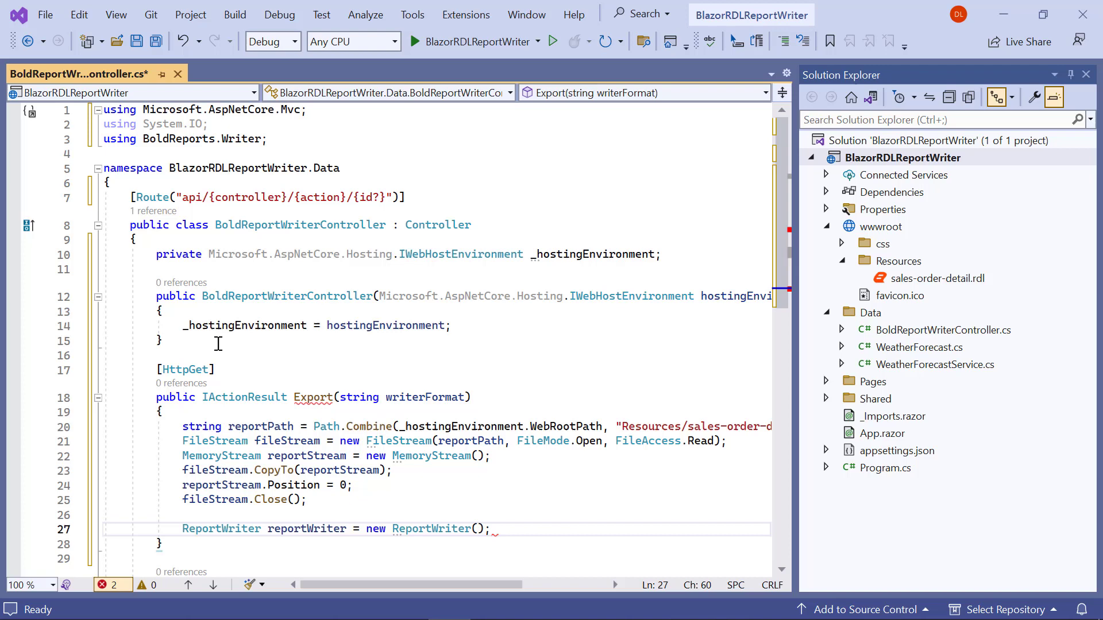
pyautogui.scroll(-3)
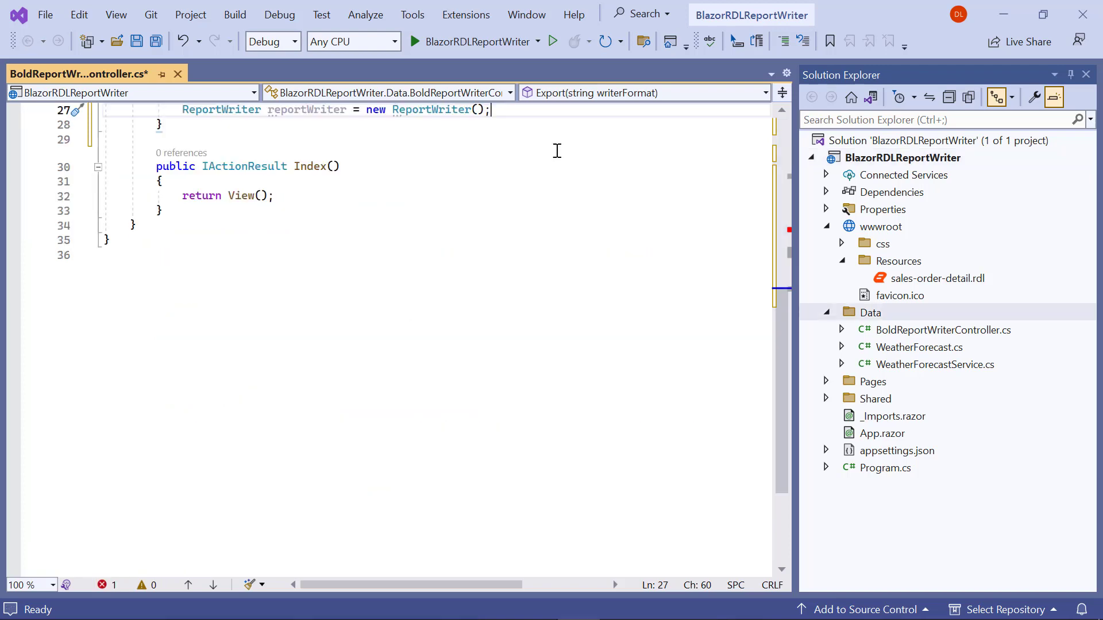
# Declare string fileName = null and a WriterFormat format variable in Export.
pyautogui.write('string fileName = null;')
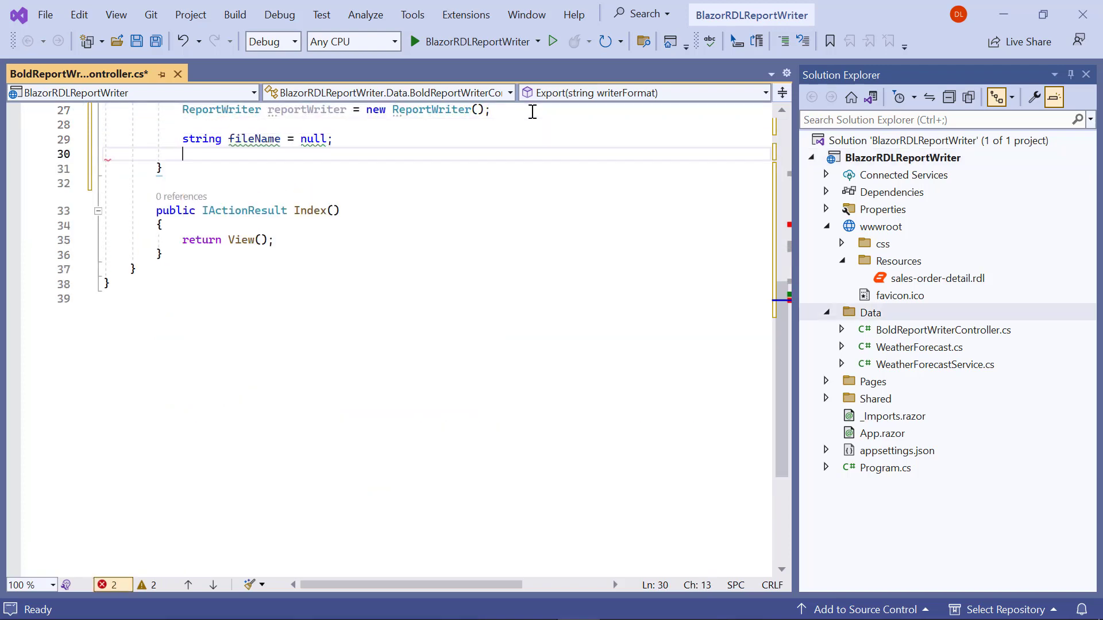
pyautogui.write('WriterFormat format;')
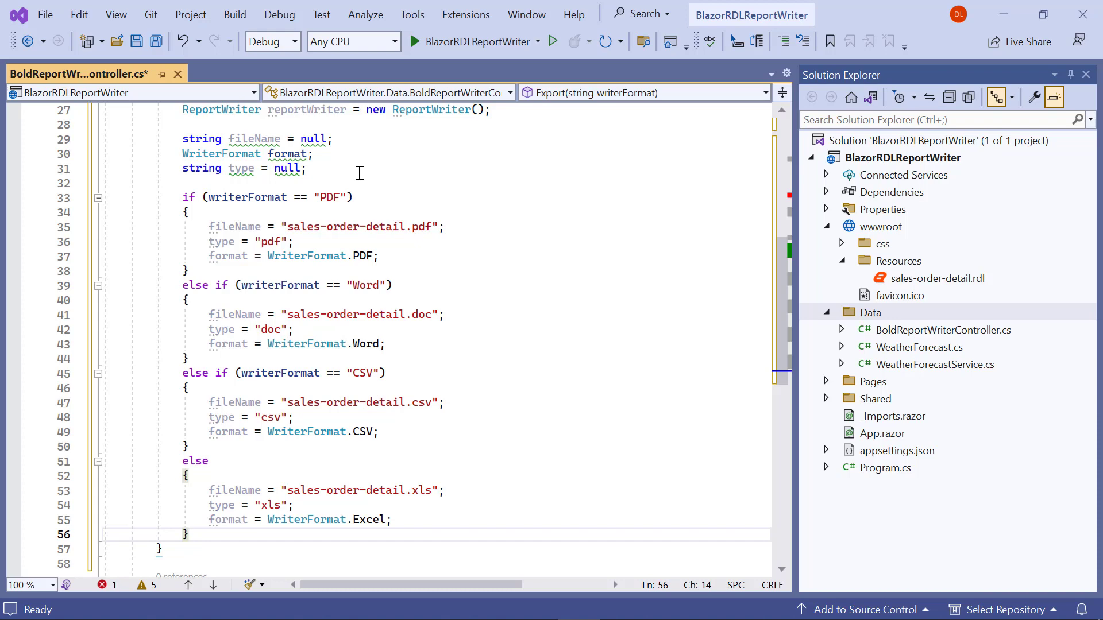
# Load the report stream into the writer and save it to a MemoryStream in the chosen format.
pyautogui.write('reportWriter.L')
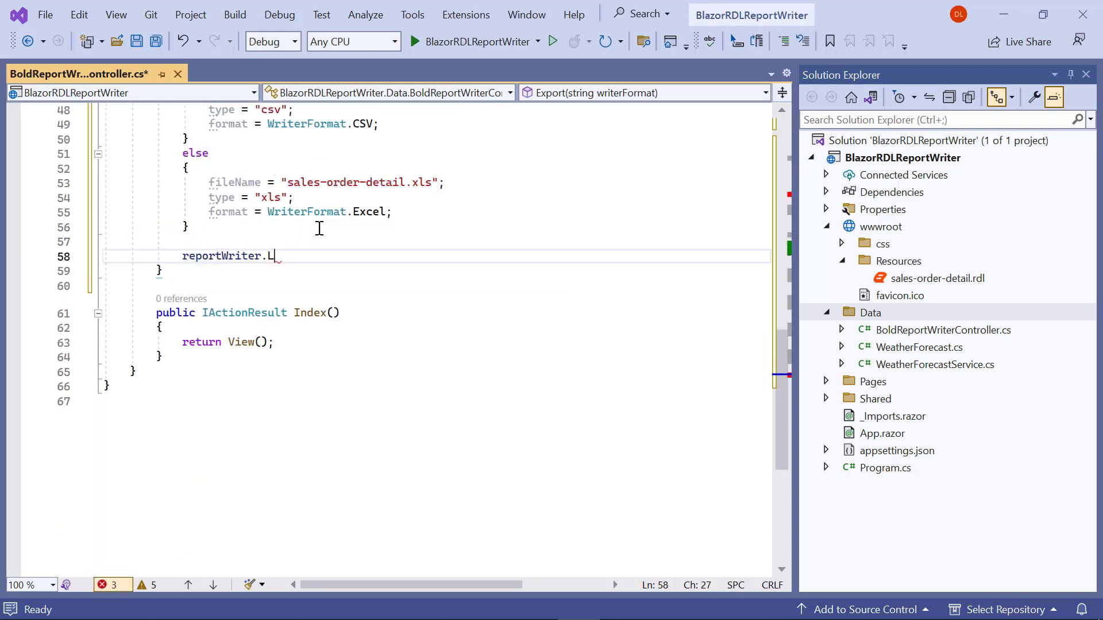
pyautogui.write('oadReport(reportStream);')
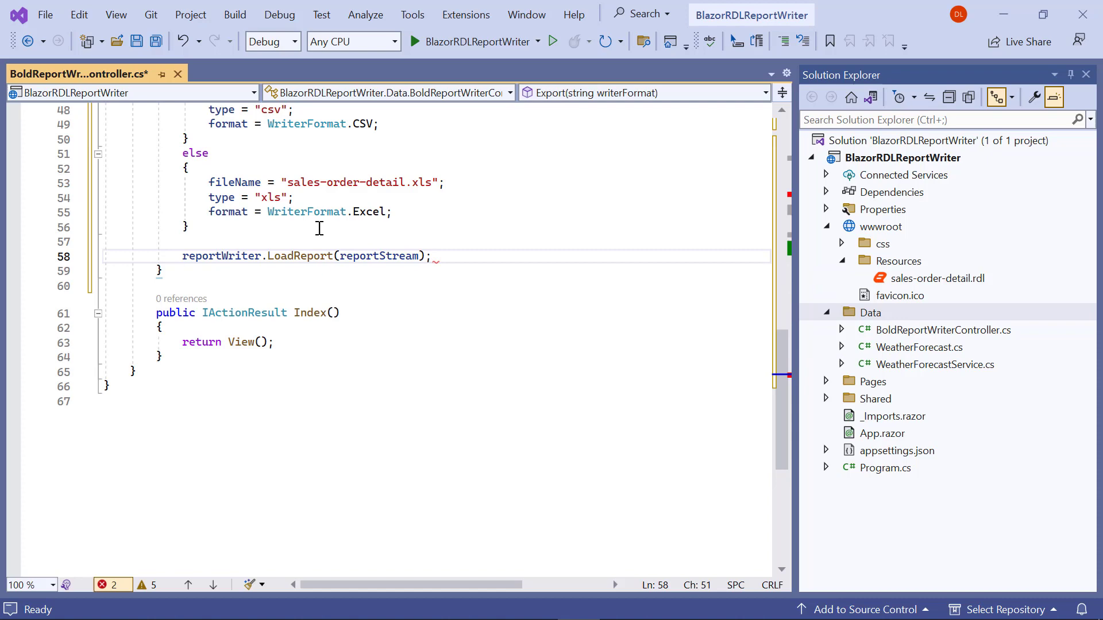
pyautogui.write('Mem')
pyautogui.write('report')
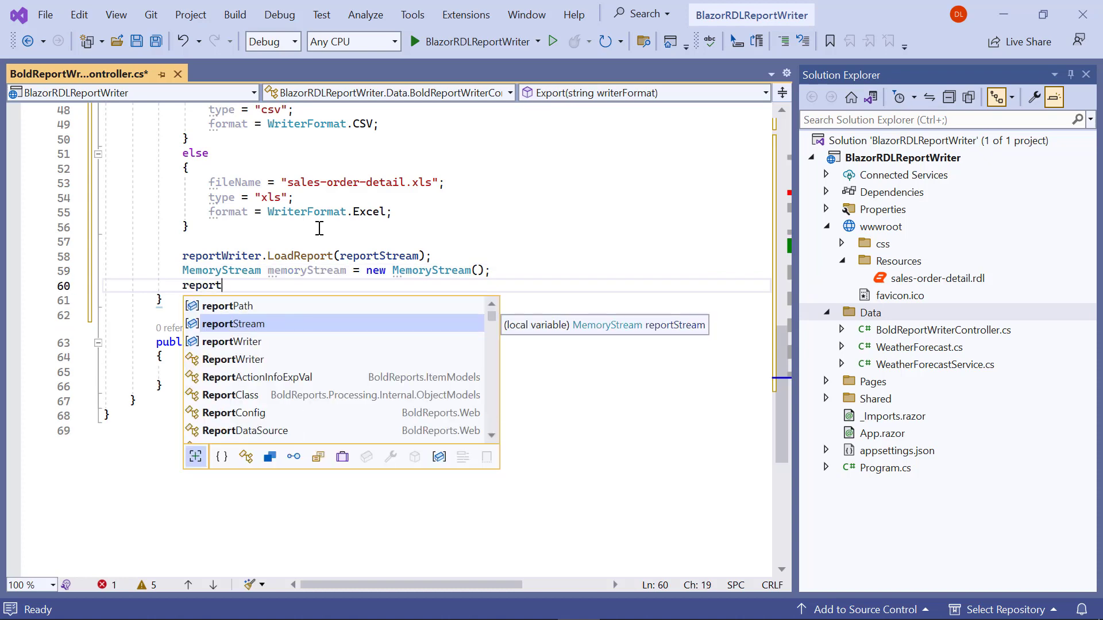
pyautogui.write('Writer.Save(memoryStream, f')
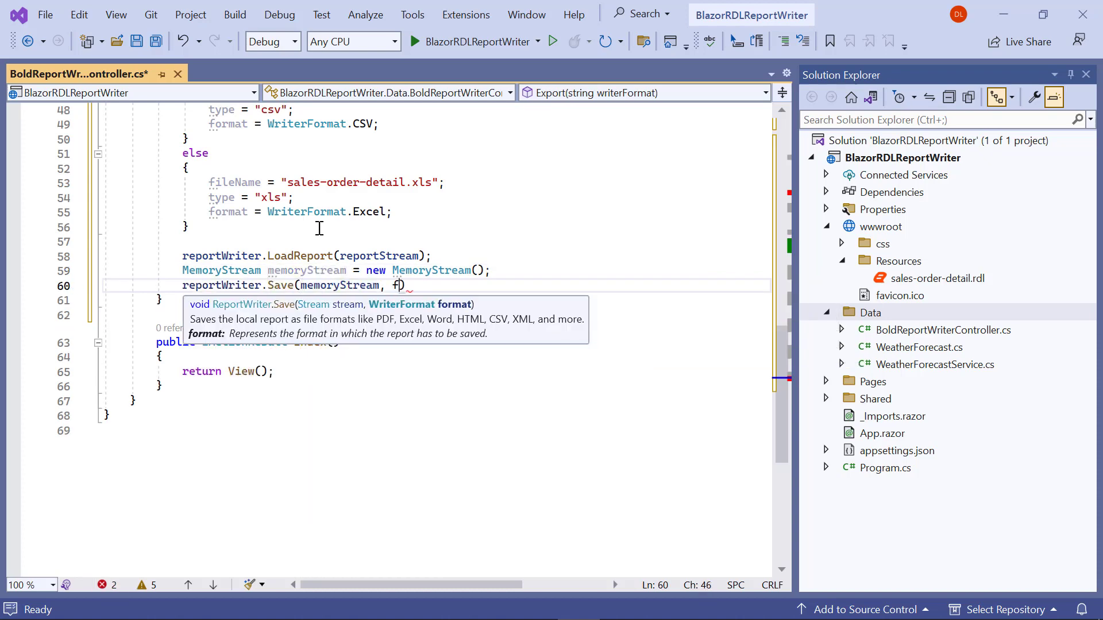
pyautogui.write('ormat);')
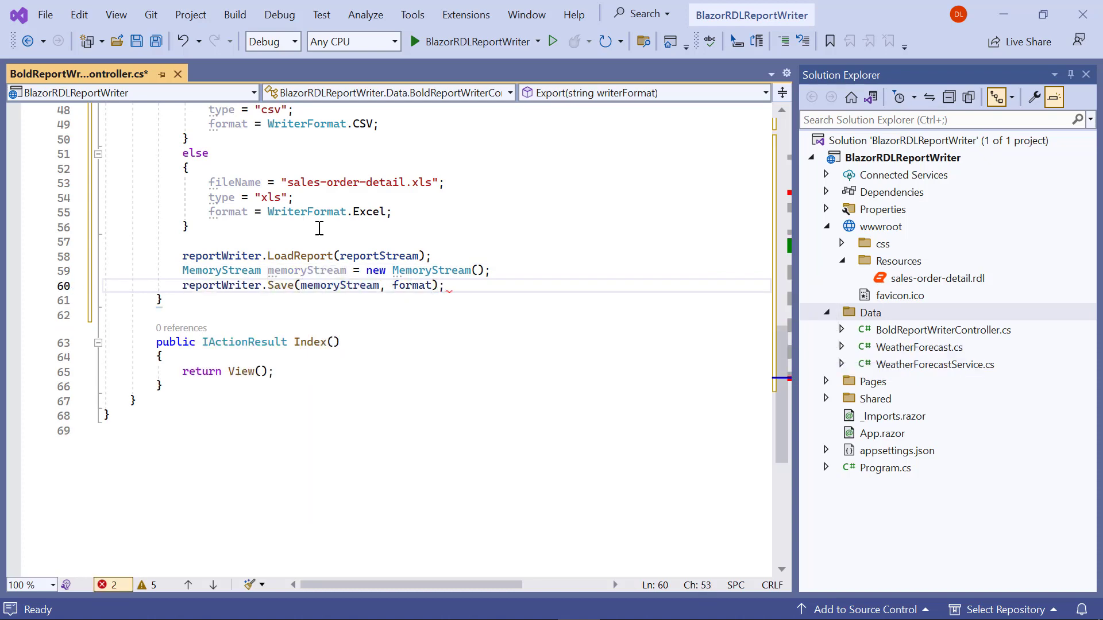
# Wrap the stream in a FileStreamResult with FileDownloadName set to fileName and return it.
pyautogui.write('//Download the generated export document to the client side')
pyautogui.write('memoryStream.Position = 0;')
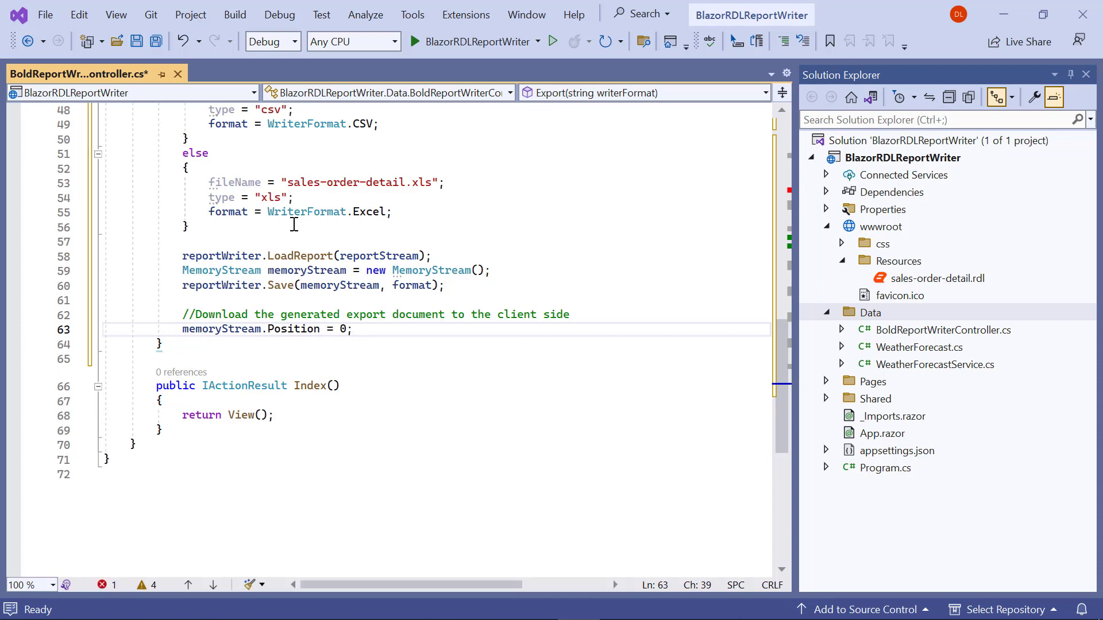
pyautogui.write('FileStreamResult fileStreamResult = new FileStreamResult(memoryStream, "application/" + type);')
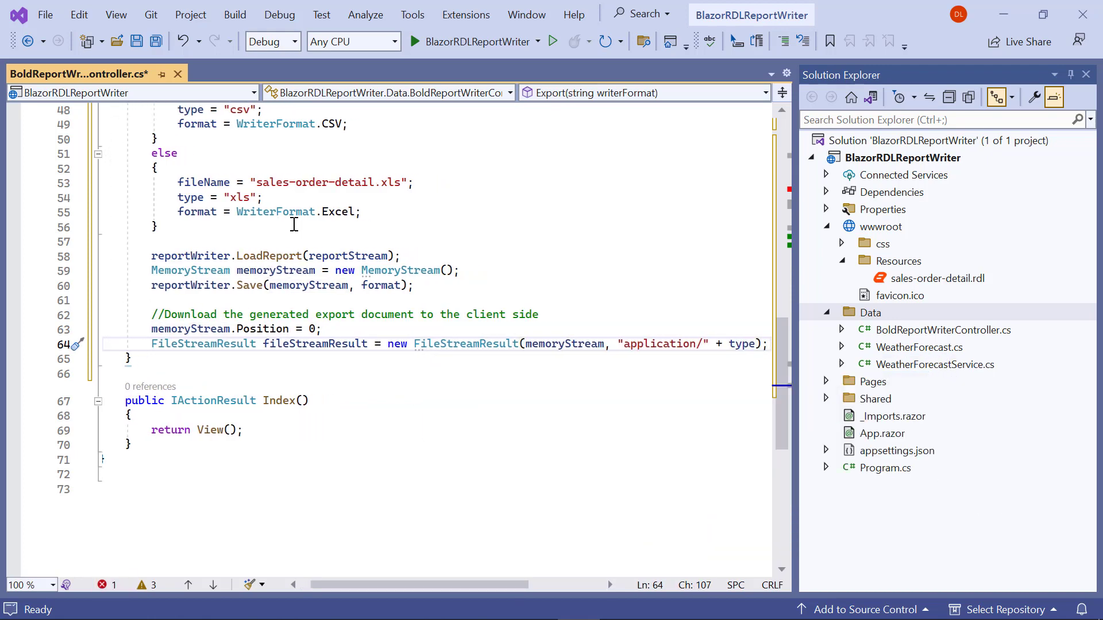
pyautogui.write('fileStreamResult.FileDownloadName = fileName;')
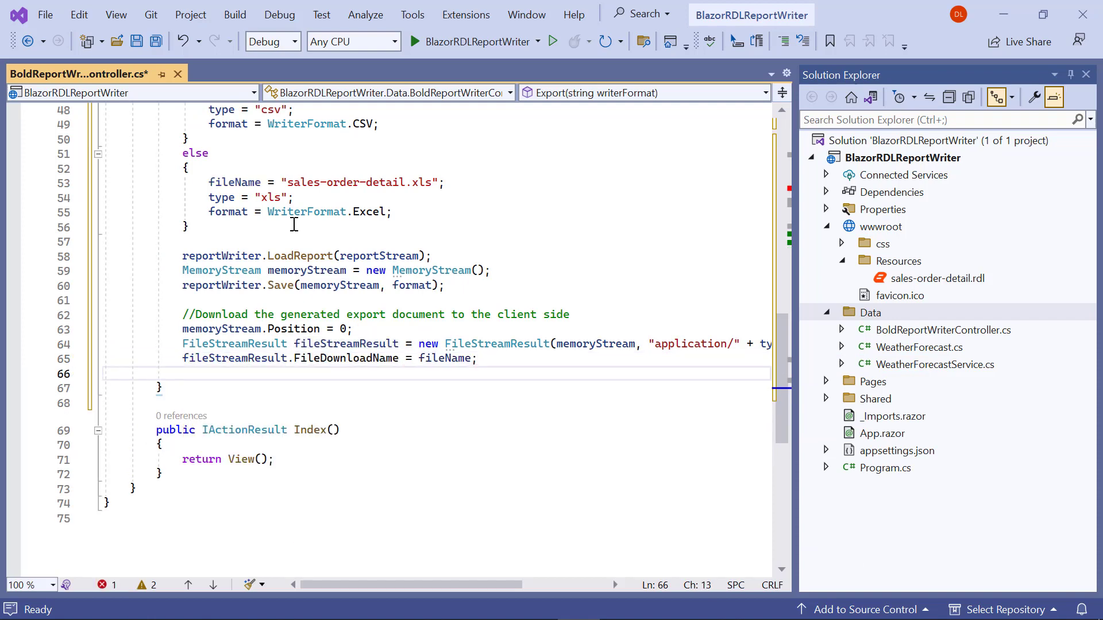
pyautogui.write('return fileStreamResult;')
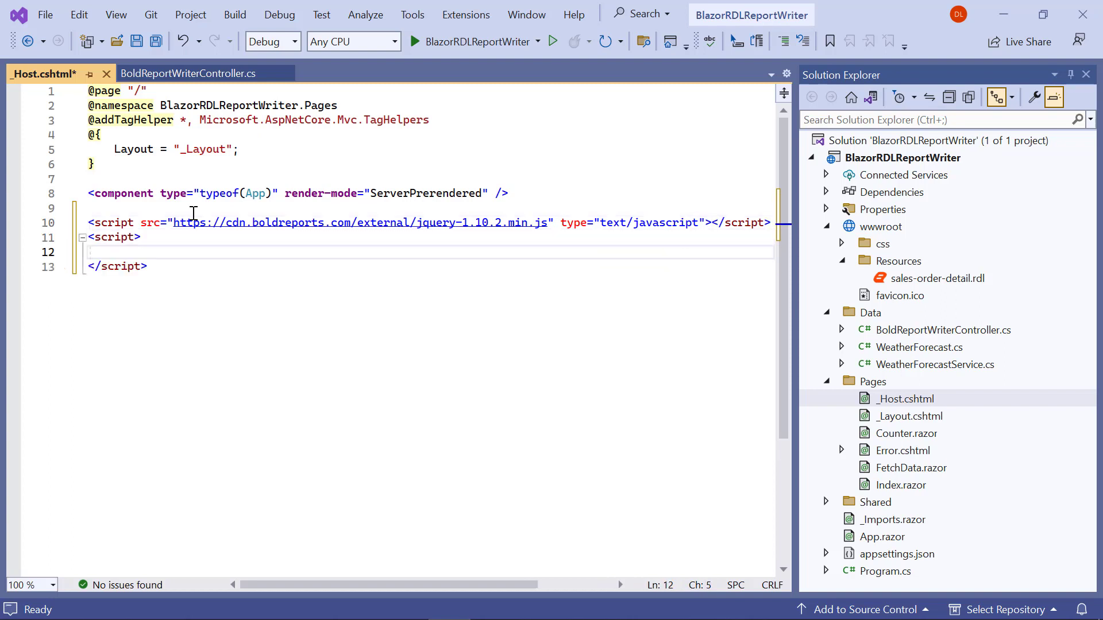
# Write downloadFile() calling api/BoldReportWriter/Export?writerFormat= with the chosen format, then save _Host.cshtml.
pyautogui.write('fun')
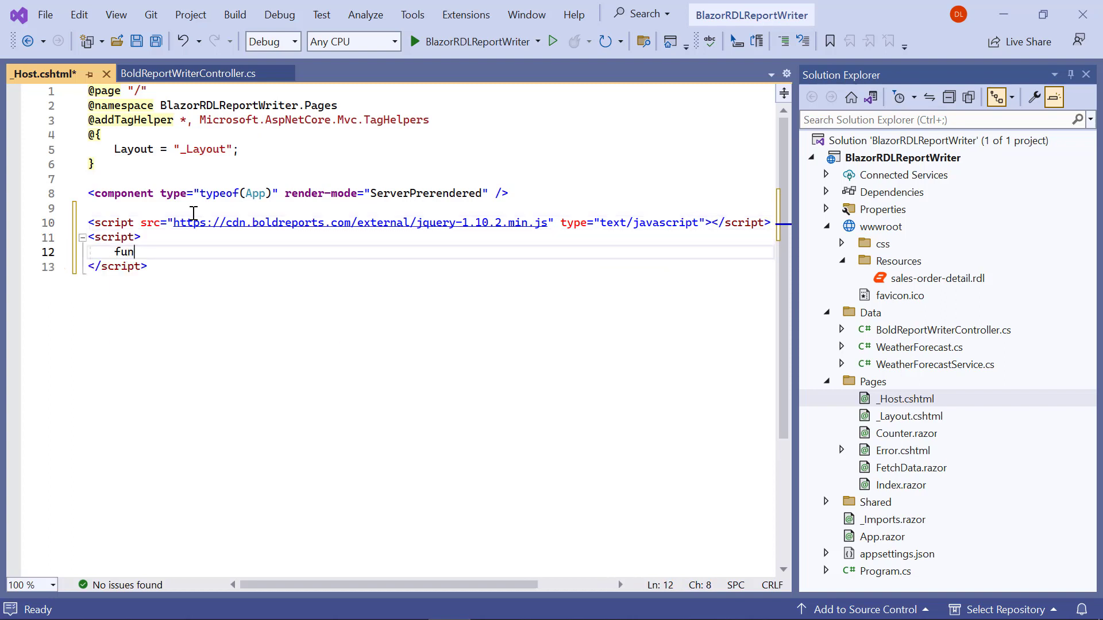
pyautogui.write('ction downloadFile() {')
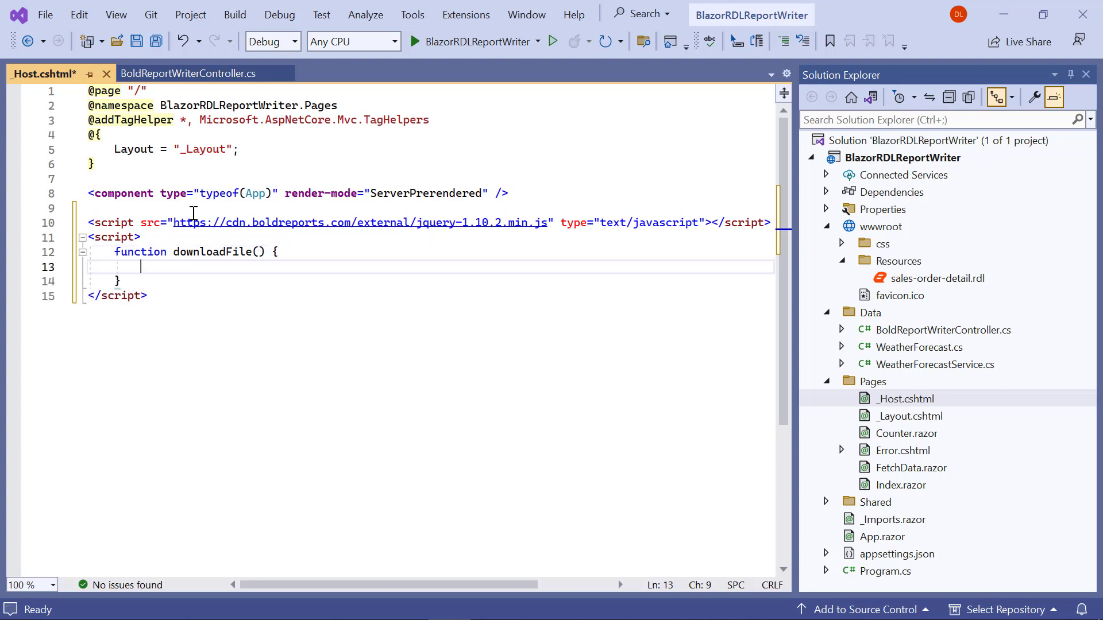
pyautogui.write('var writerFormat = getWriterFormat();')
pyautogui.write("location.href = '")
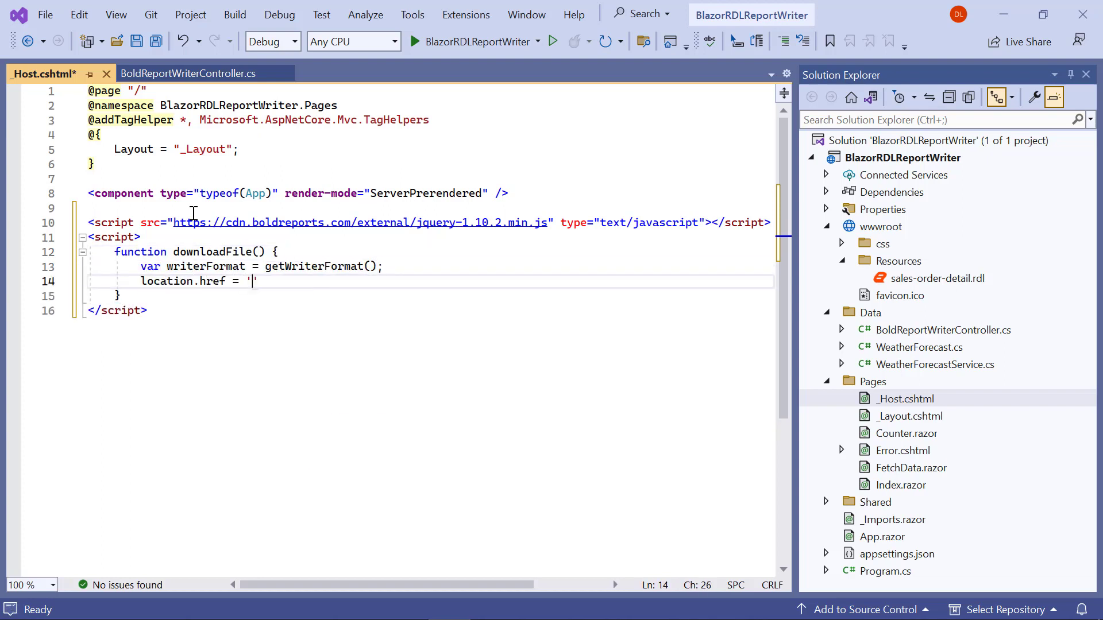
pyautogui.write('api/BoldReportWriter/Export?')
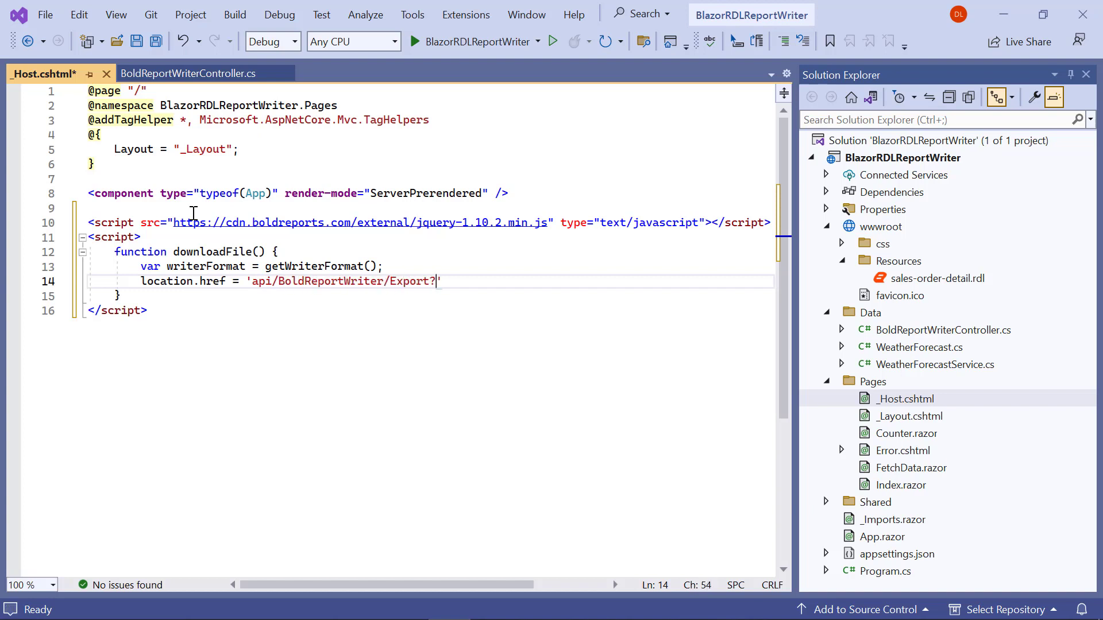
pyautogui.write("writerFormat=' + writerFormat;")
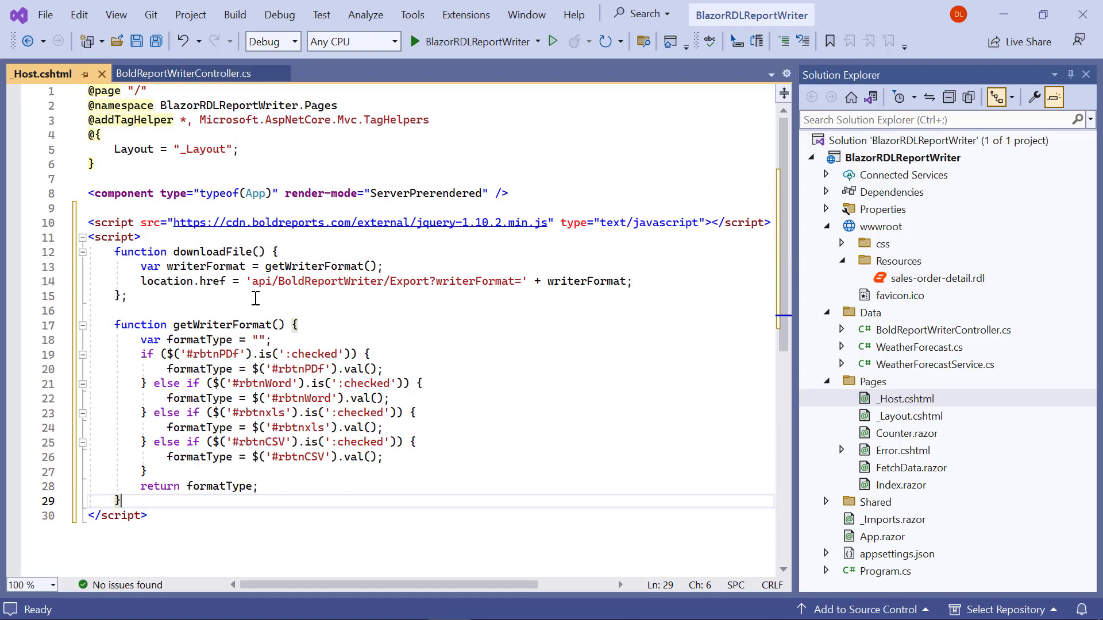
pyautogui.press('ctrl+s')
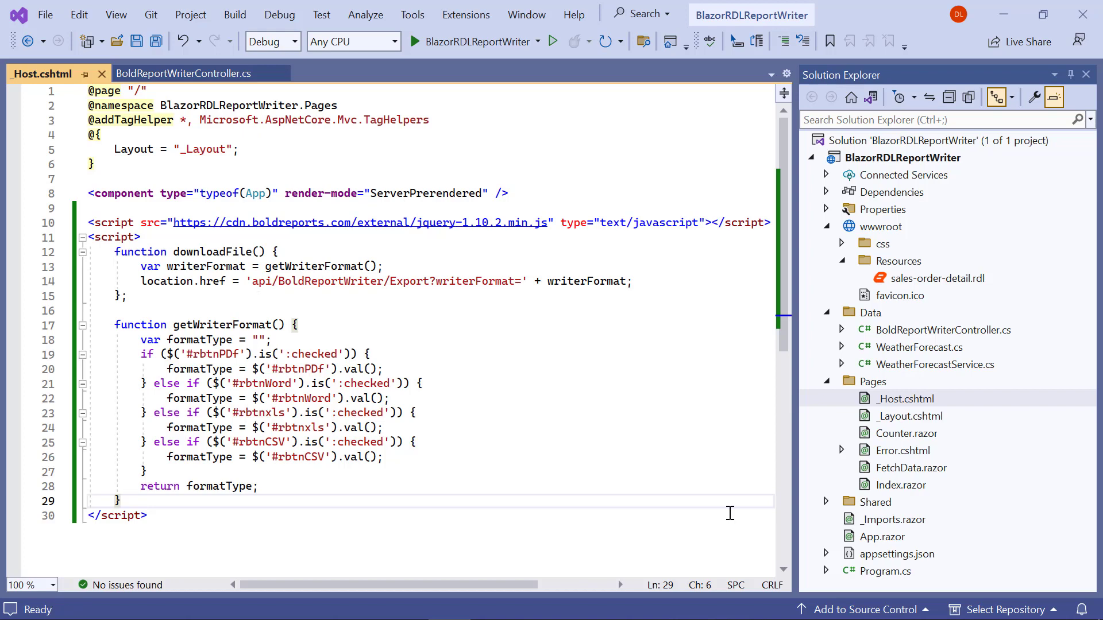
pyautogui.doubleClick(901, 484)
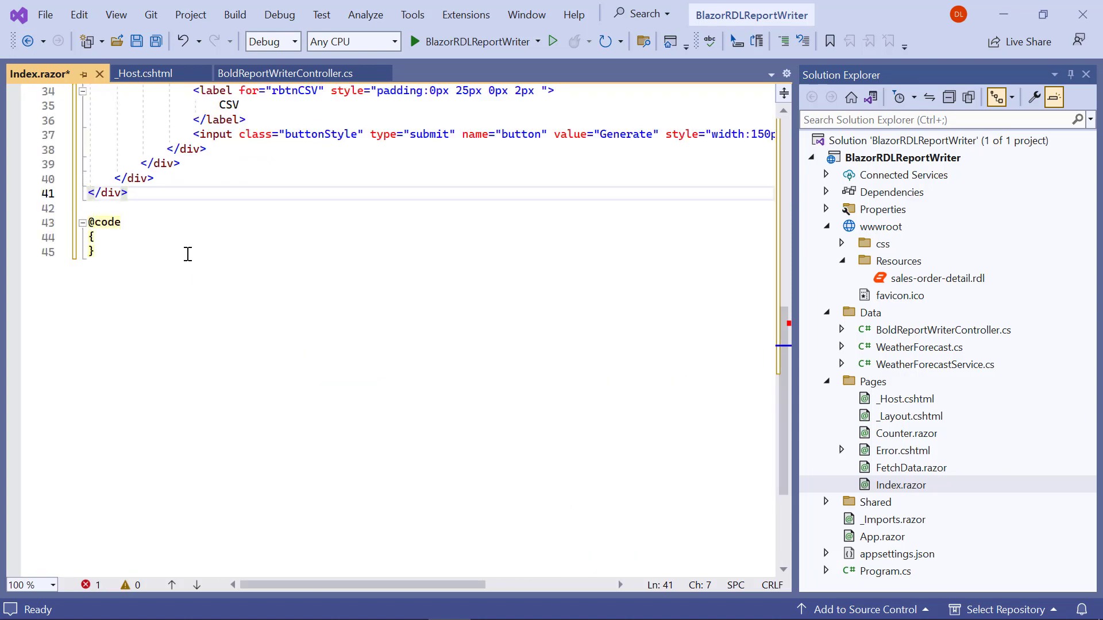
pyautogui.write('public async void PDFReport')
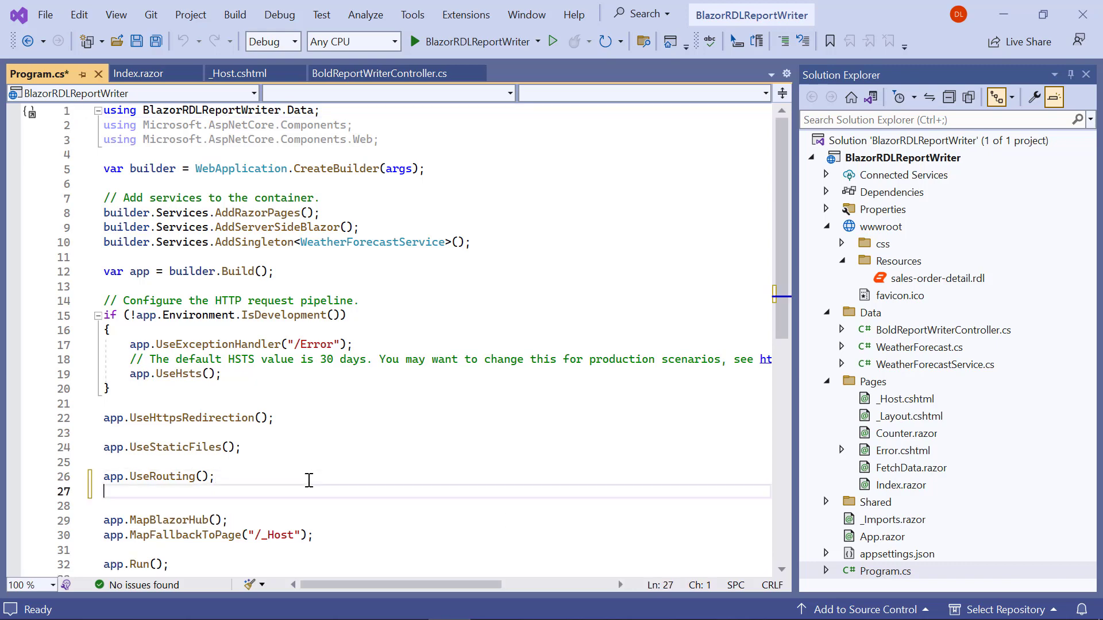
# Add app.MapControllers(); to Program.cs and copy the Bold Reports license token.
pyautogui.write('app.MapControllers();')
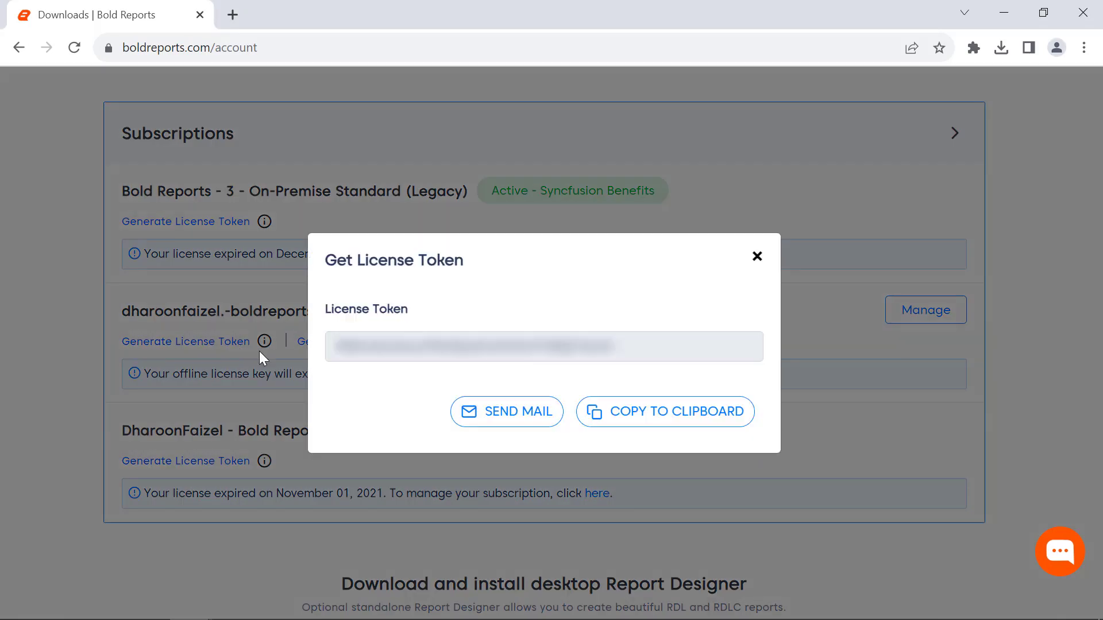
pyautogui.click(665, 412)
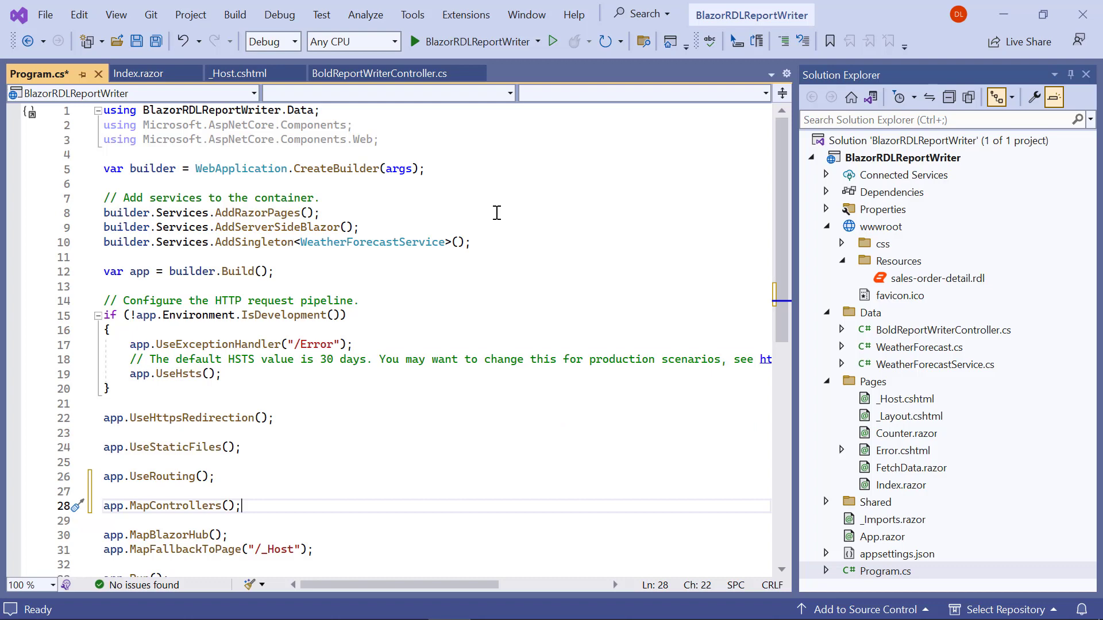
# Register the Bold Reports license after CreateBuilder in Program.cs and run the app.
pyautogui.write('Bold.Licensing.BoldLicenseProvider.RegisterLicense("");')
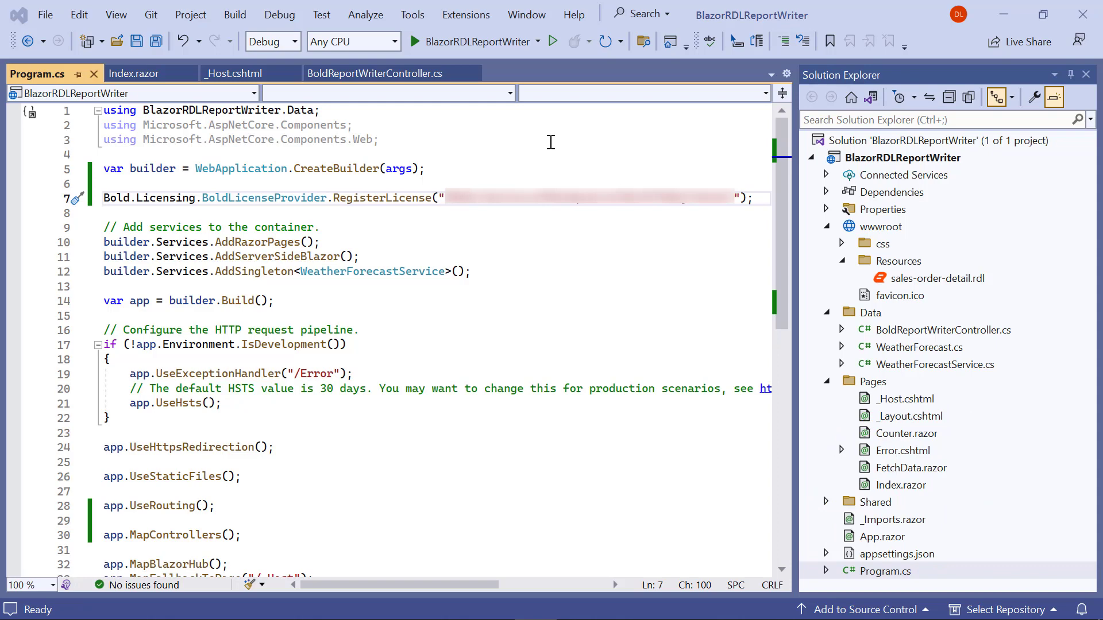
pyautogui.click(414, 40)
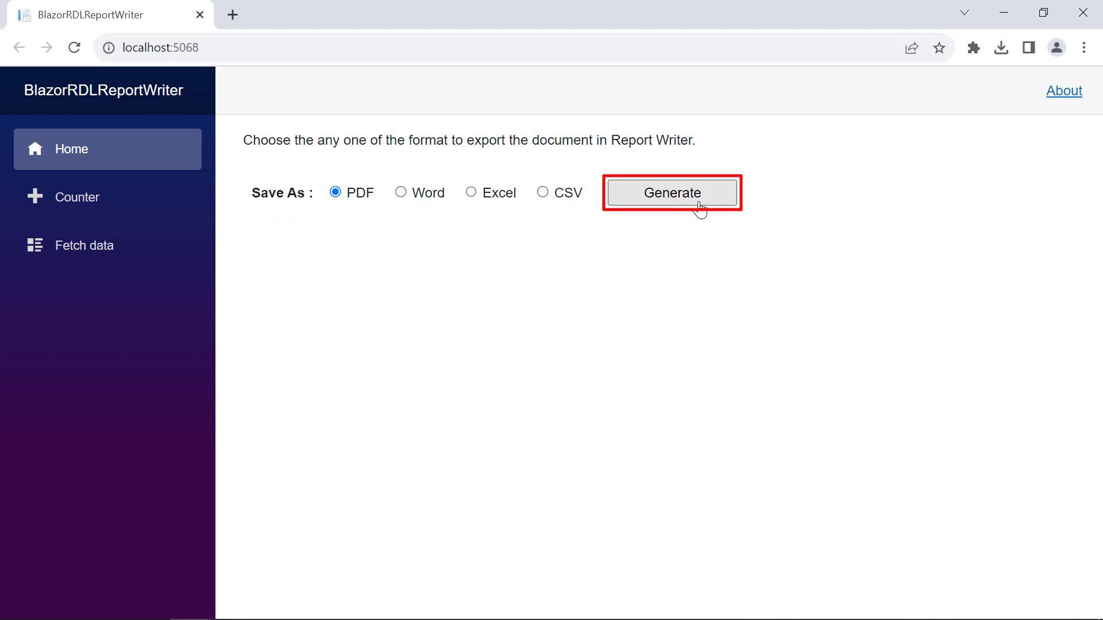
# Export the sales-order-detail report to PDF, open it, then export to Word.
pyautogui.click(671, 192)
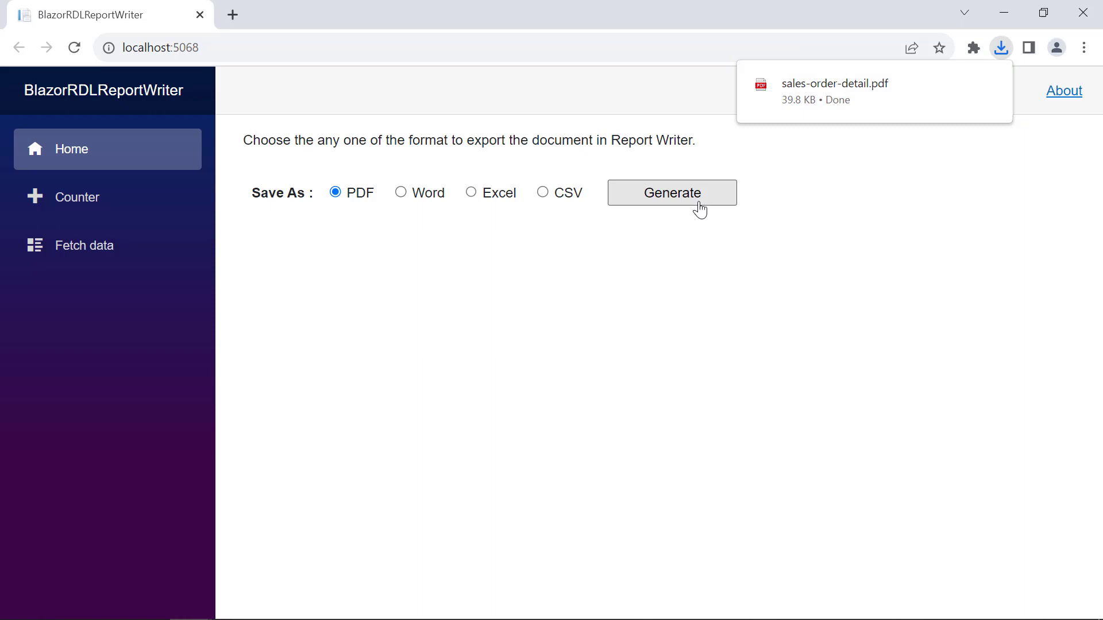
pyautogui.click(835, 84)
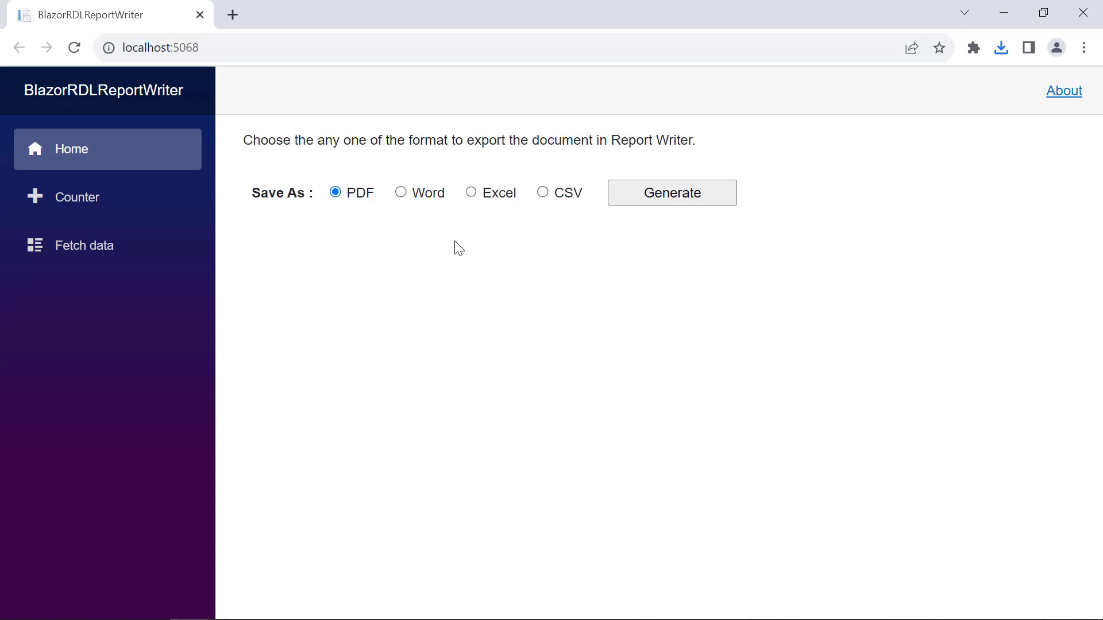
pyautogui.click(401, 192)
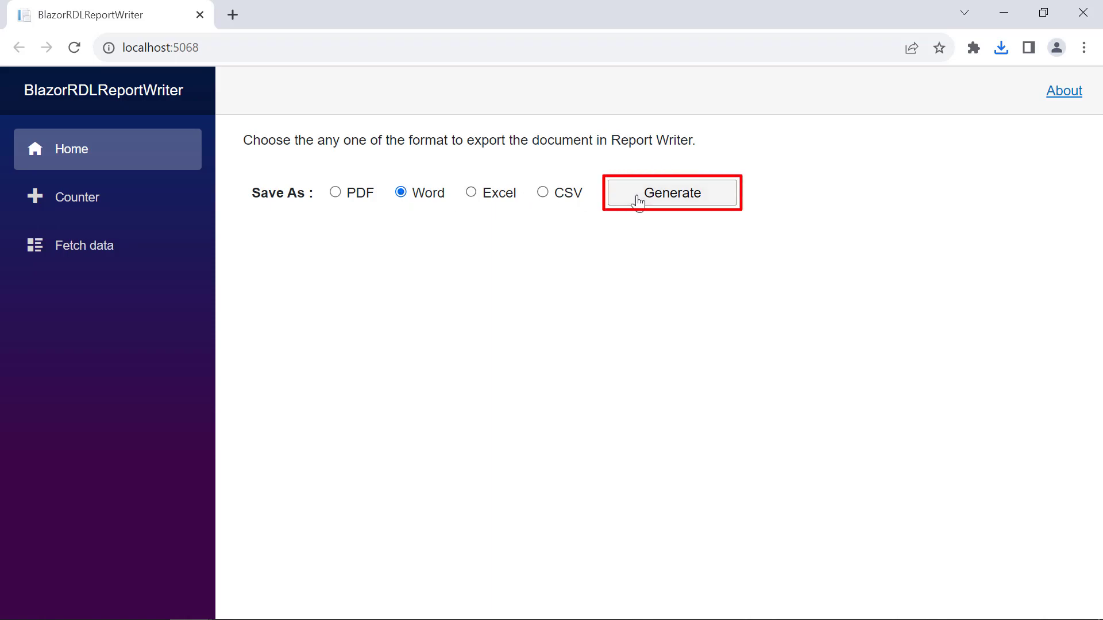
pyautogui.click(671, 193)
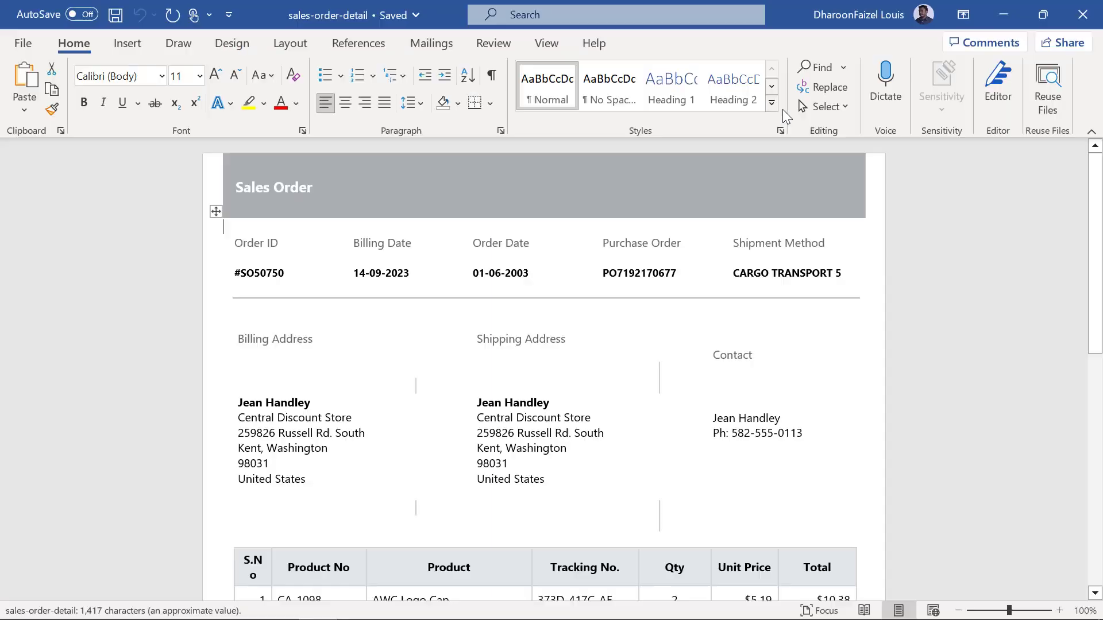
pyautogui.scroll(-3)
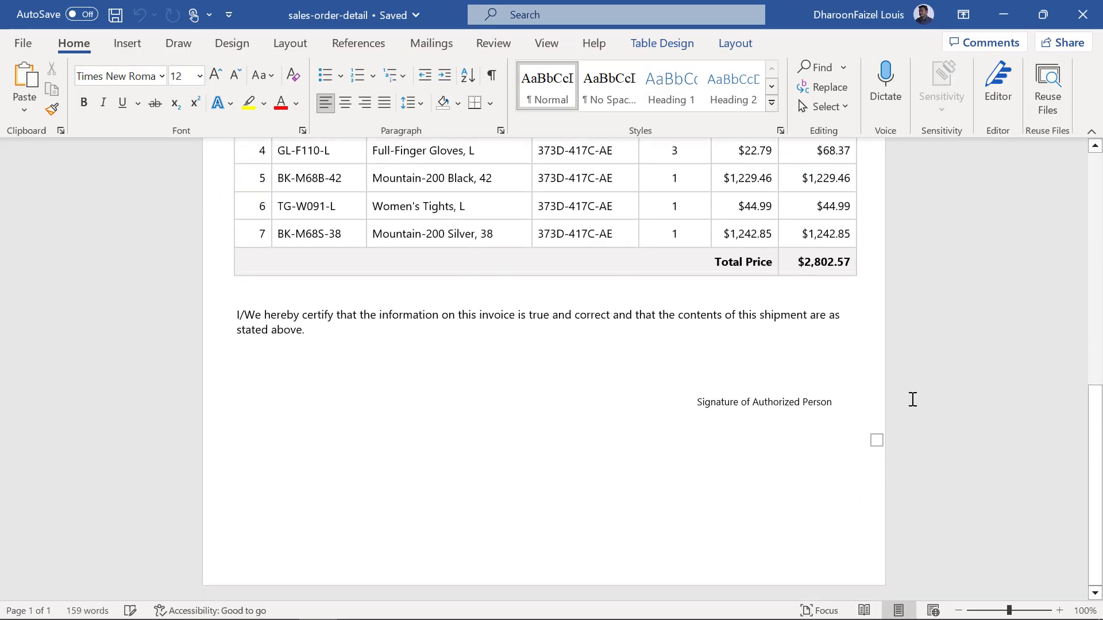